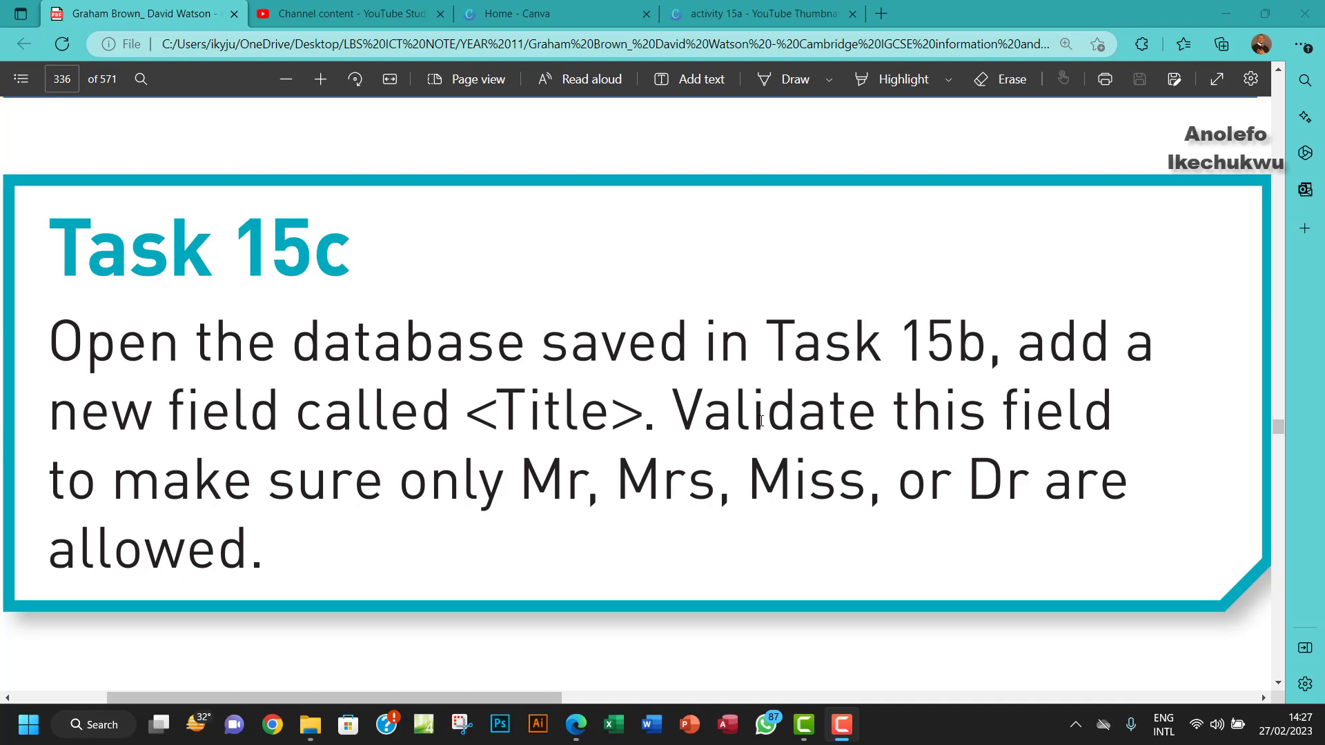
# Read the Task 15c brief and open the task 15a_15b database in Access
pyautogui.doubleClick(581, 411)
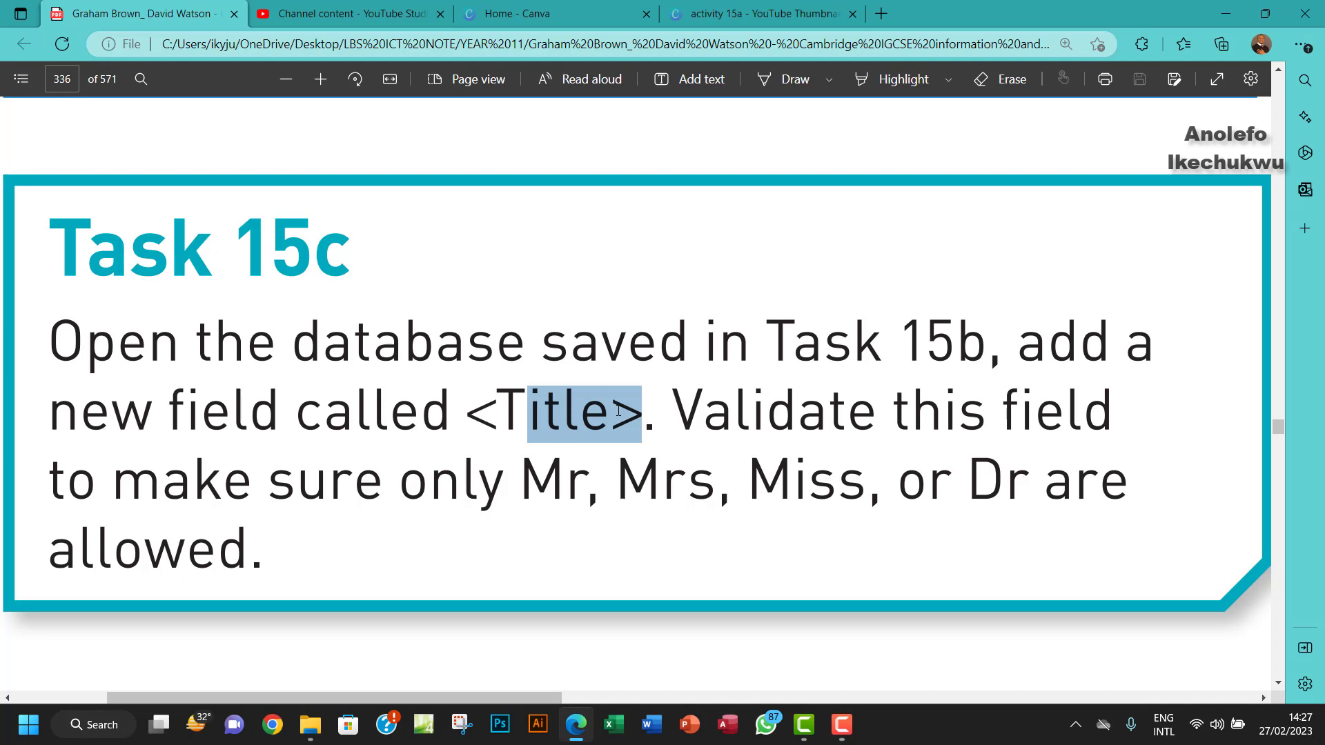
pyautogui.click(310, 724)
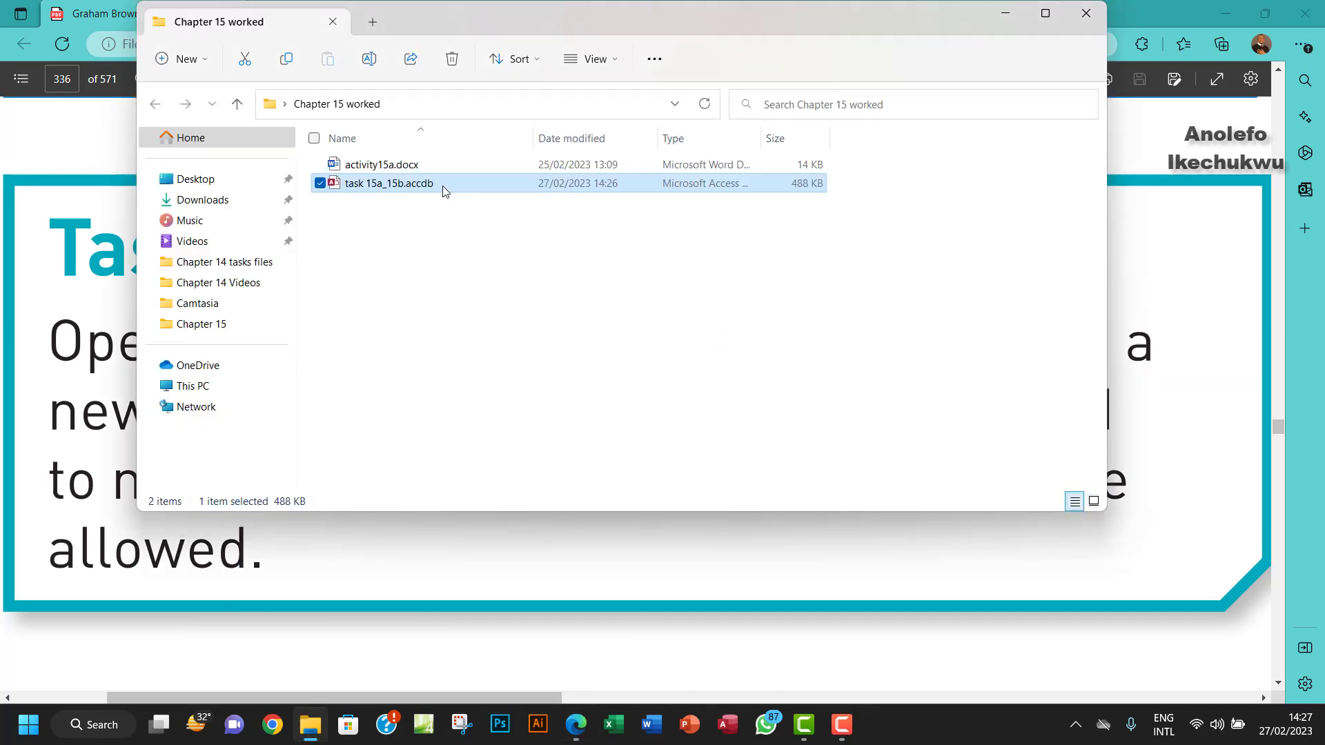
pyautogui.doubleClick(389, 184)
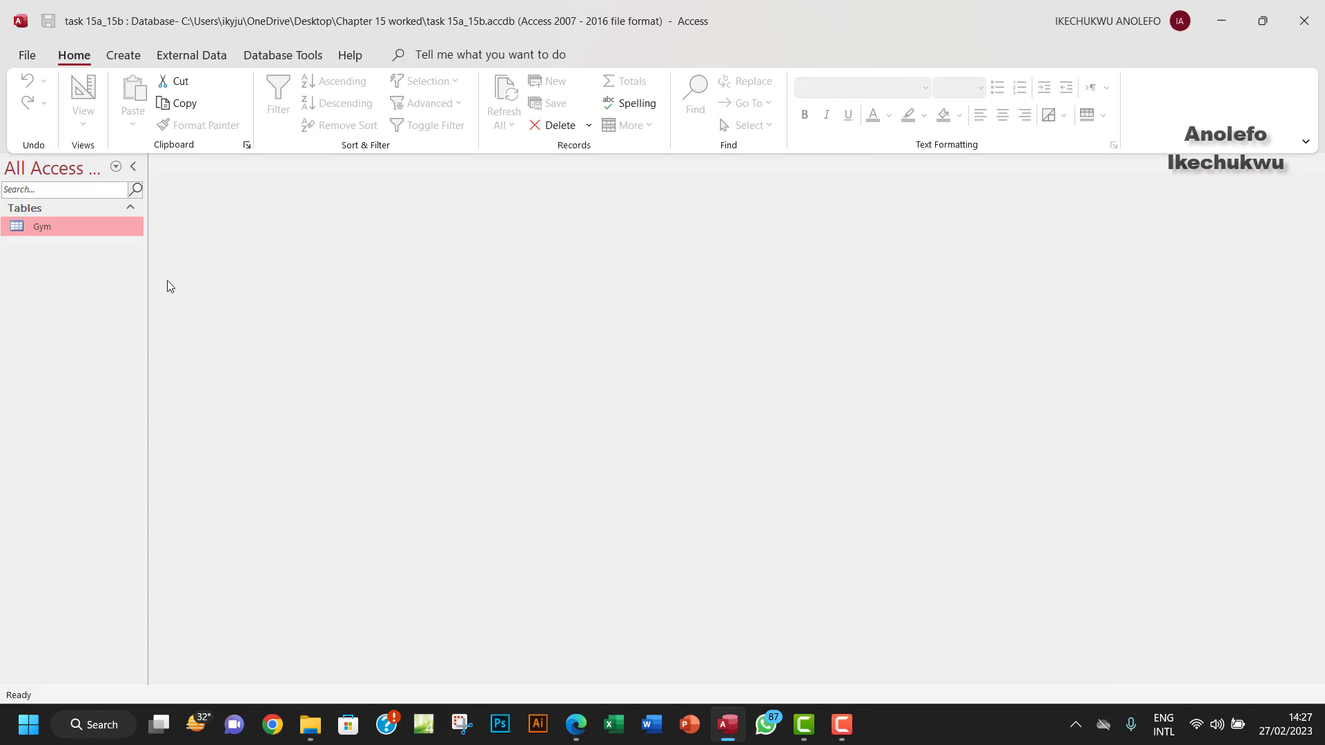
pyautogui.moveTo(33, 51)
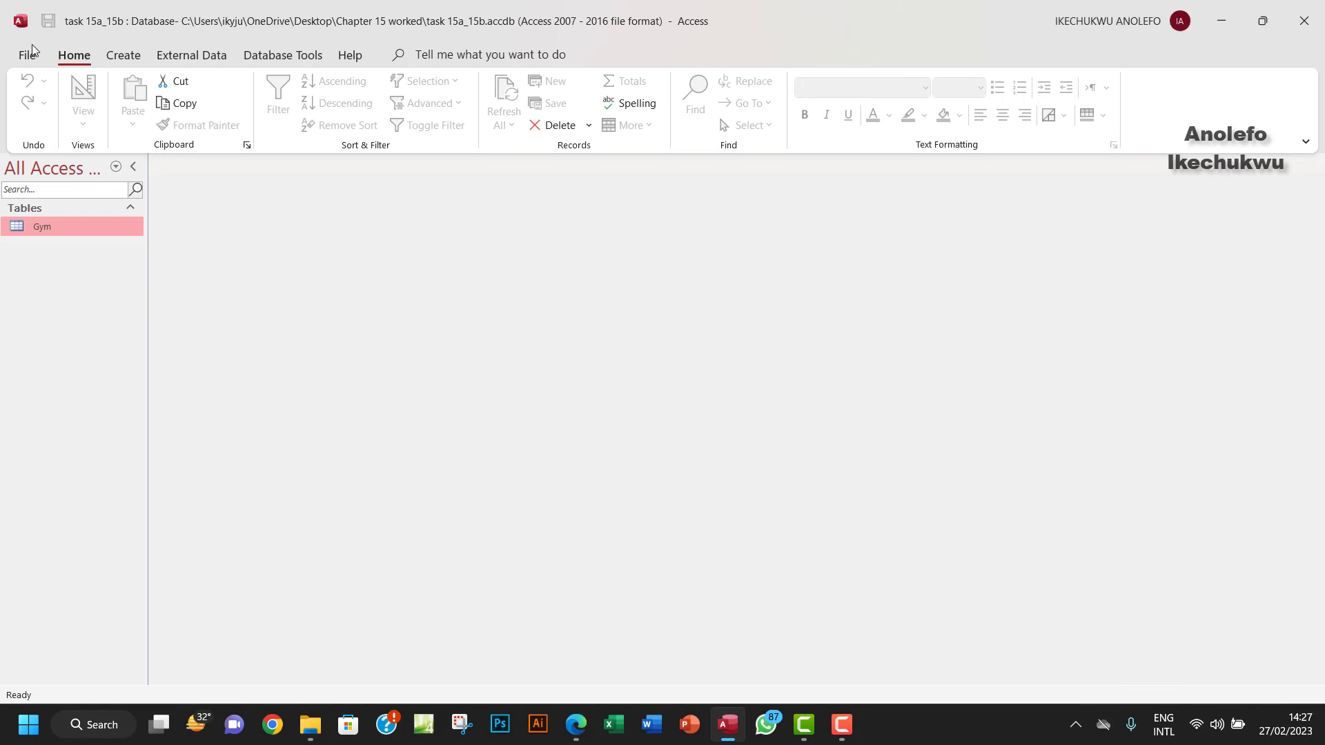
# Save the database as a copy named task 15c in the Chapter 15 worked folder
pyautogui.click(27, 54)
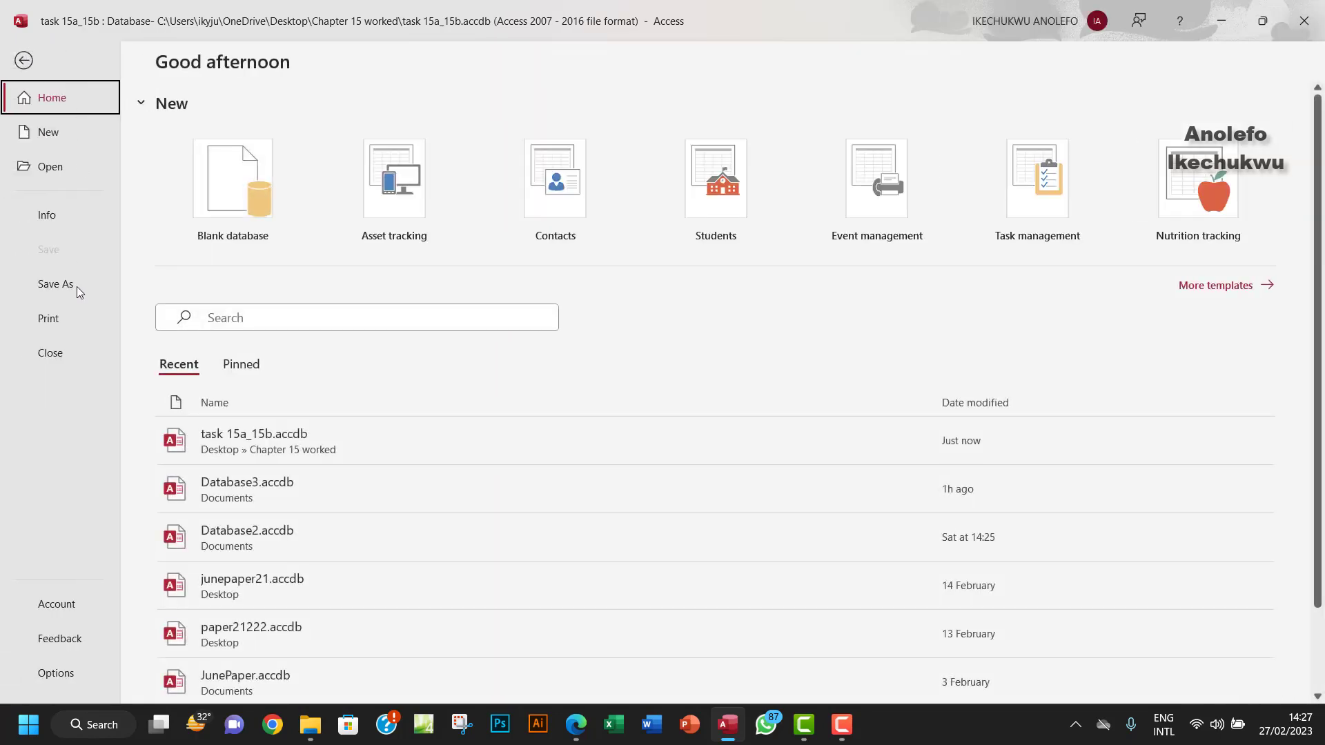
pyautogui.click(54, 284)
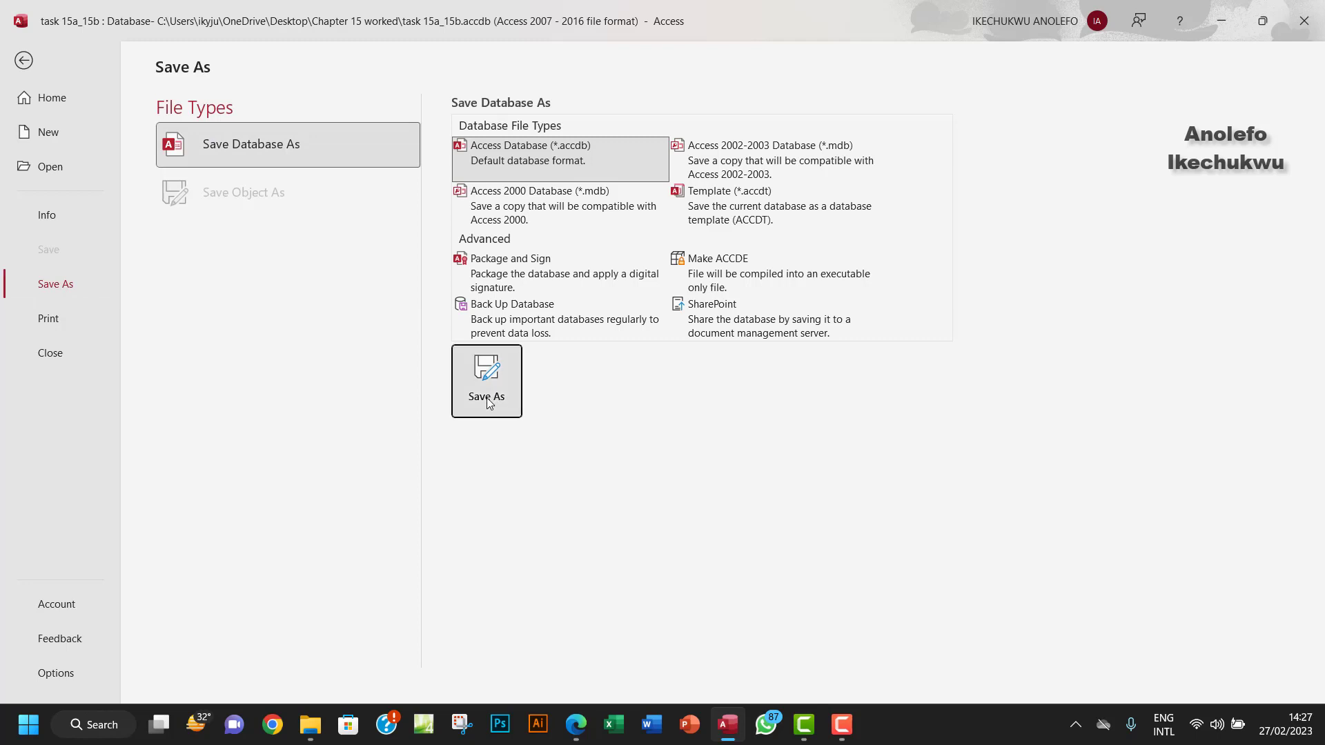
pyautogui.click(486, 381)
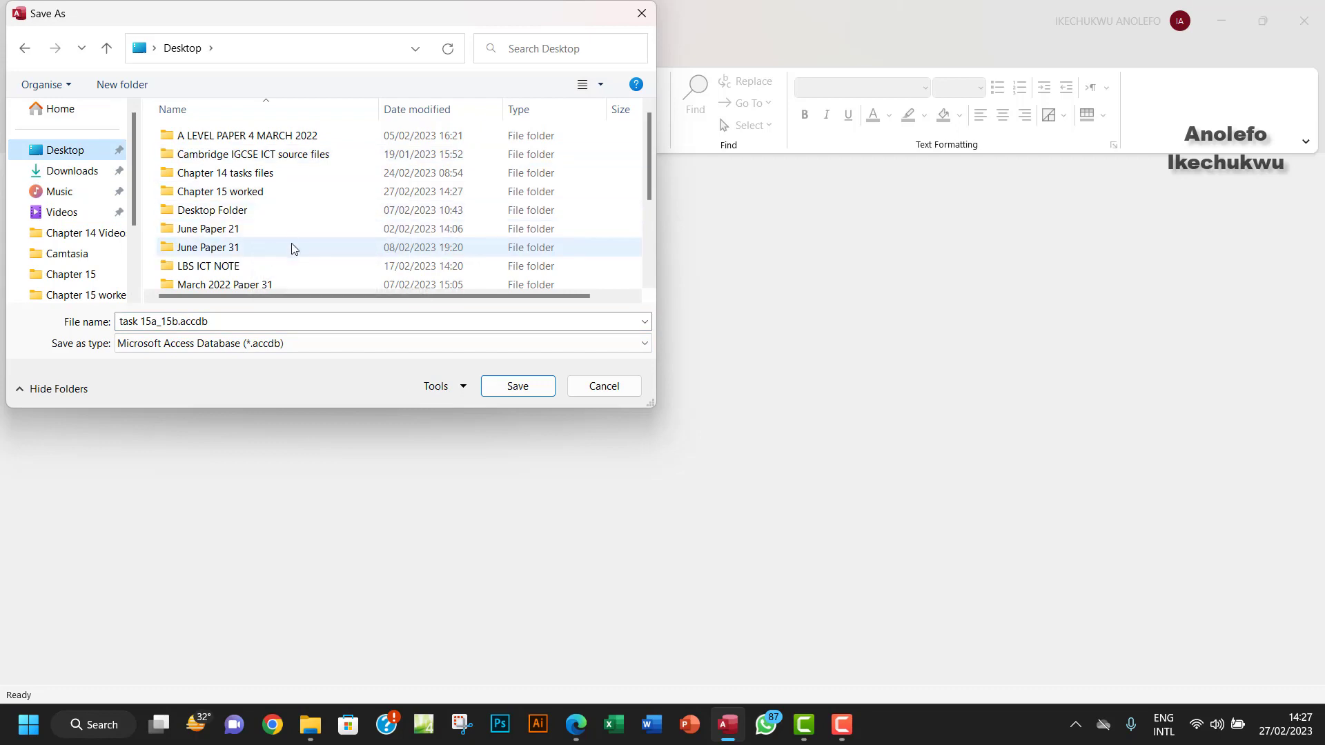
pyautogui.click(224, 191)
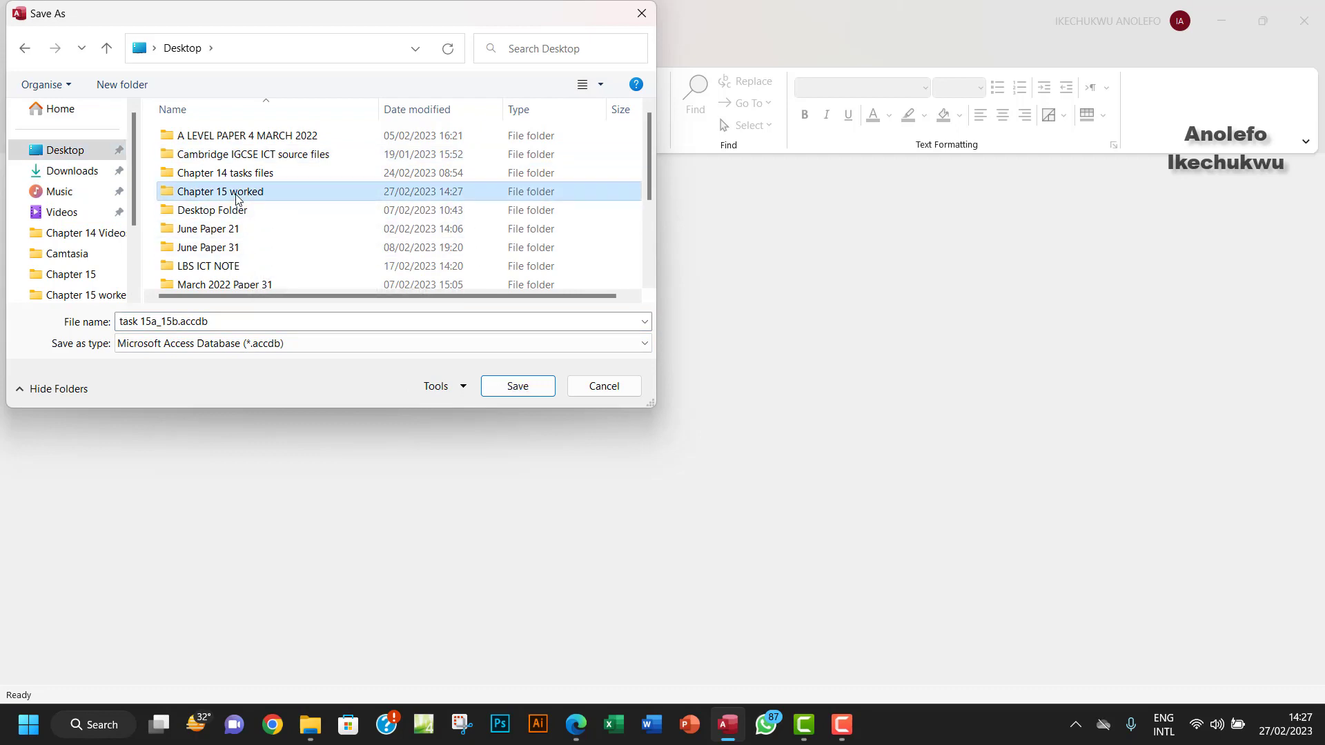
pyautogui.doubleClick(220, 190)
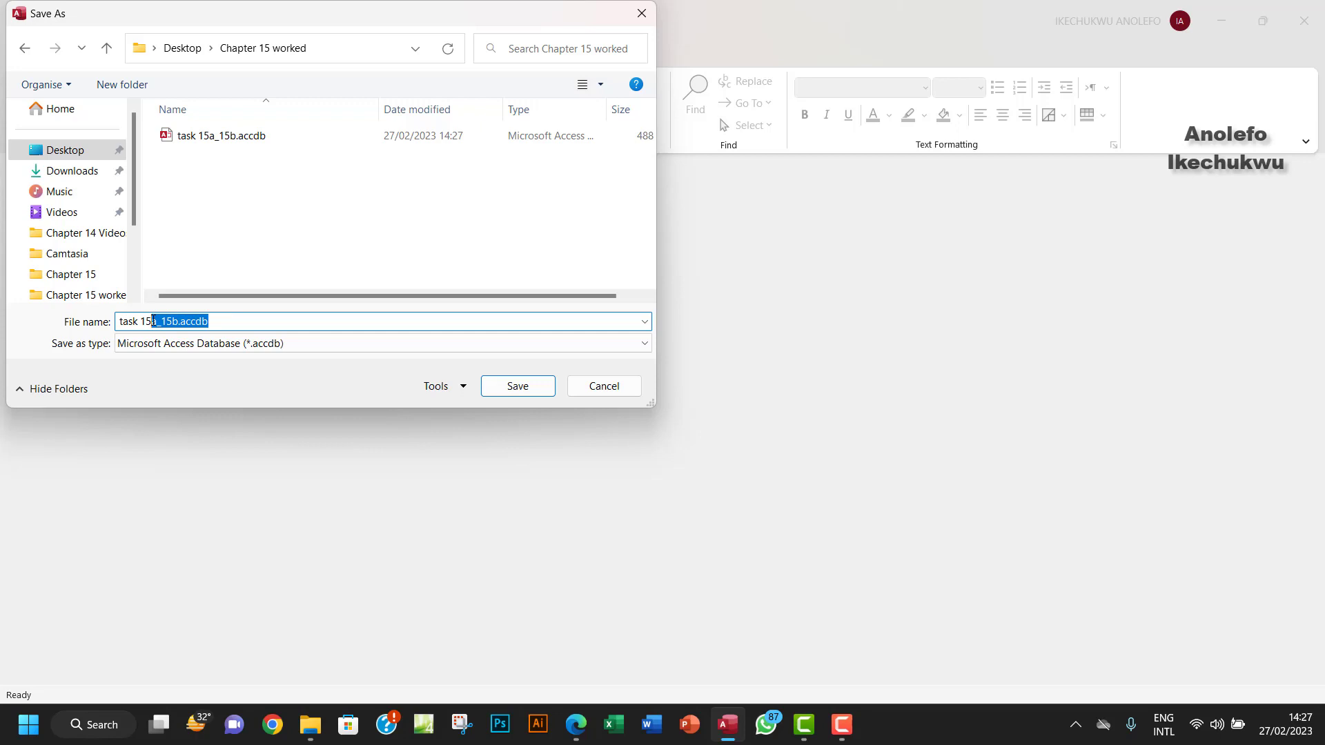
pyautogui.write('task 15c')
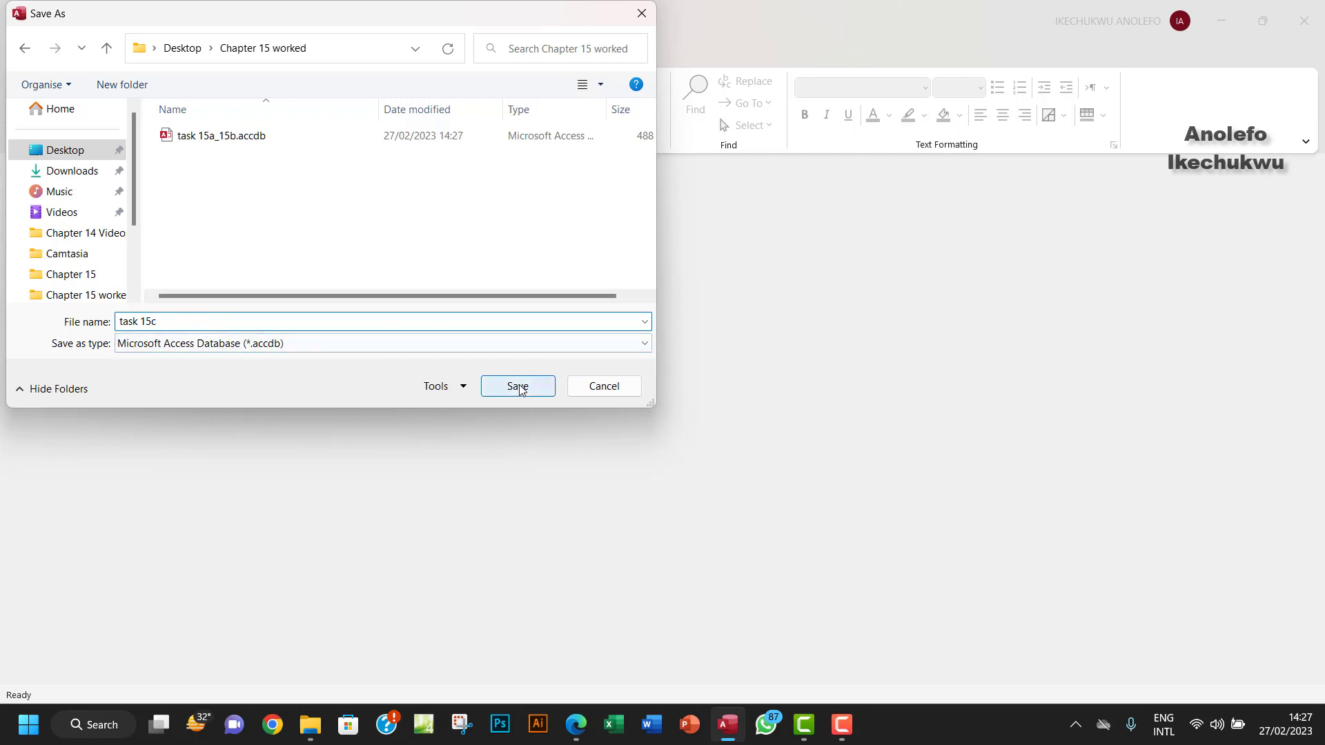
pyautogui.click(517, 387)
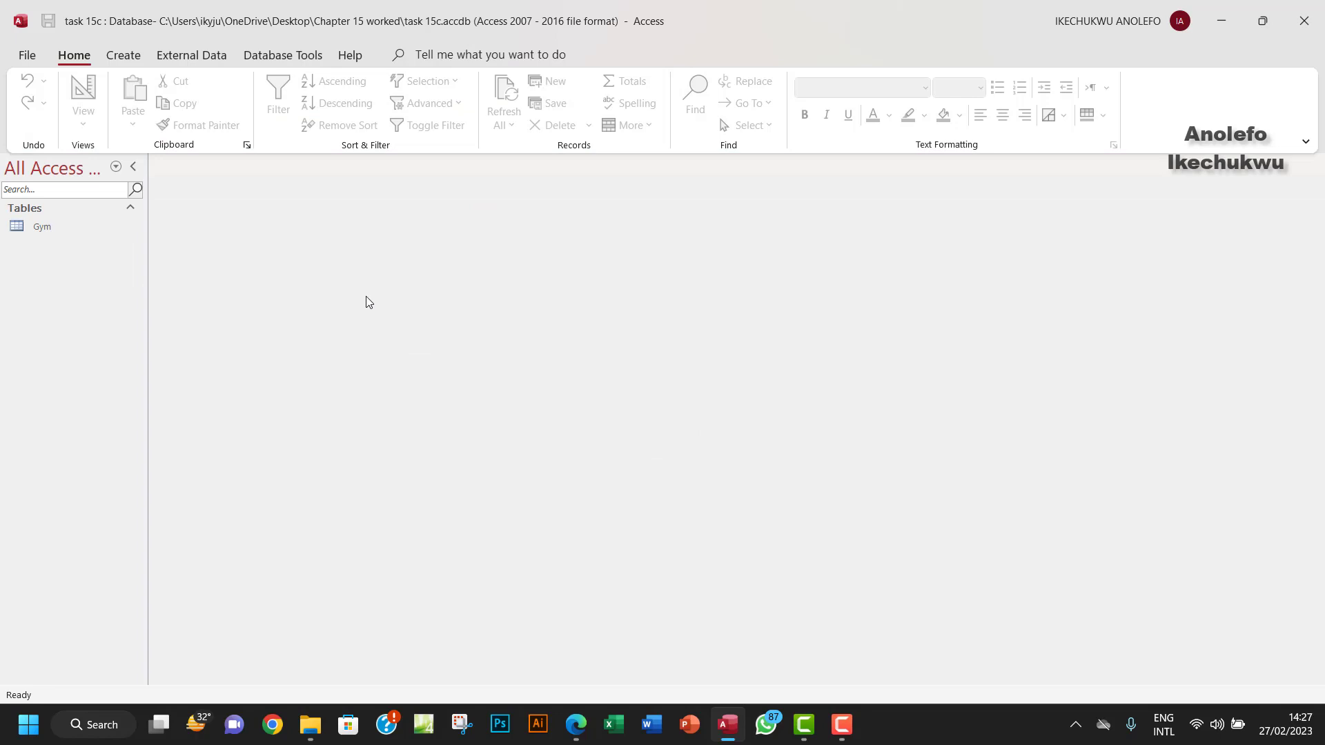
pyautogui.moveTo(342, 301)
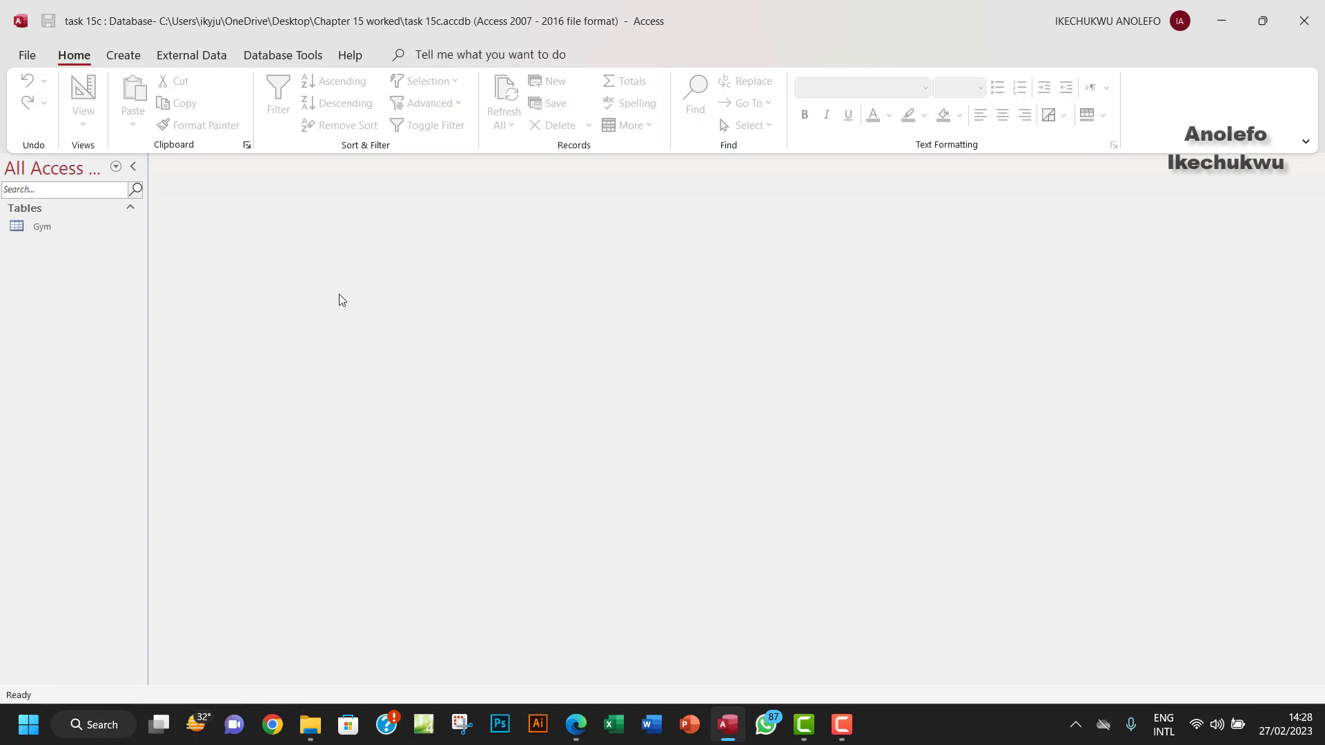
# Insert a Short Text field named Title above Forename in the Gym table design
pyautogui.doubleClick(41, 226)
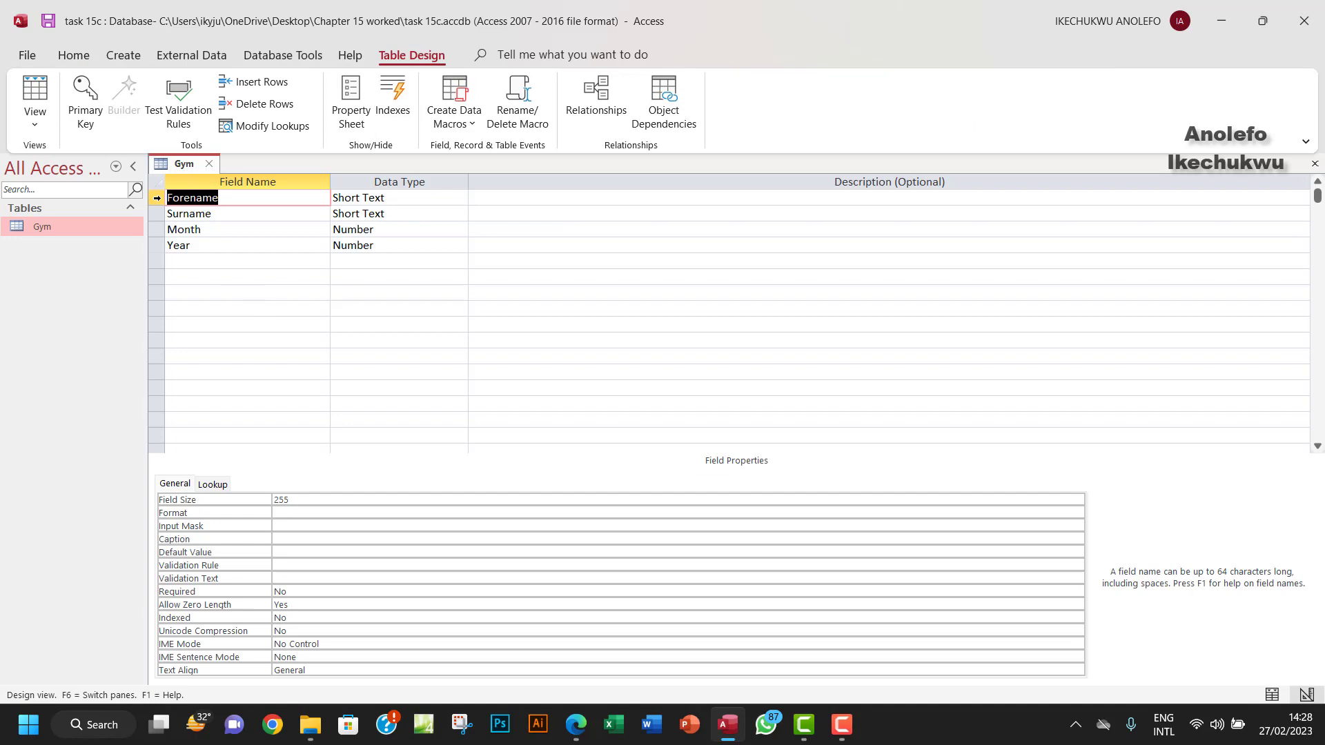
pyautogui.rightClick(158, 198)
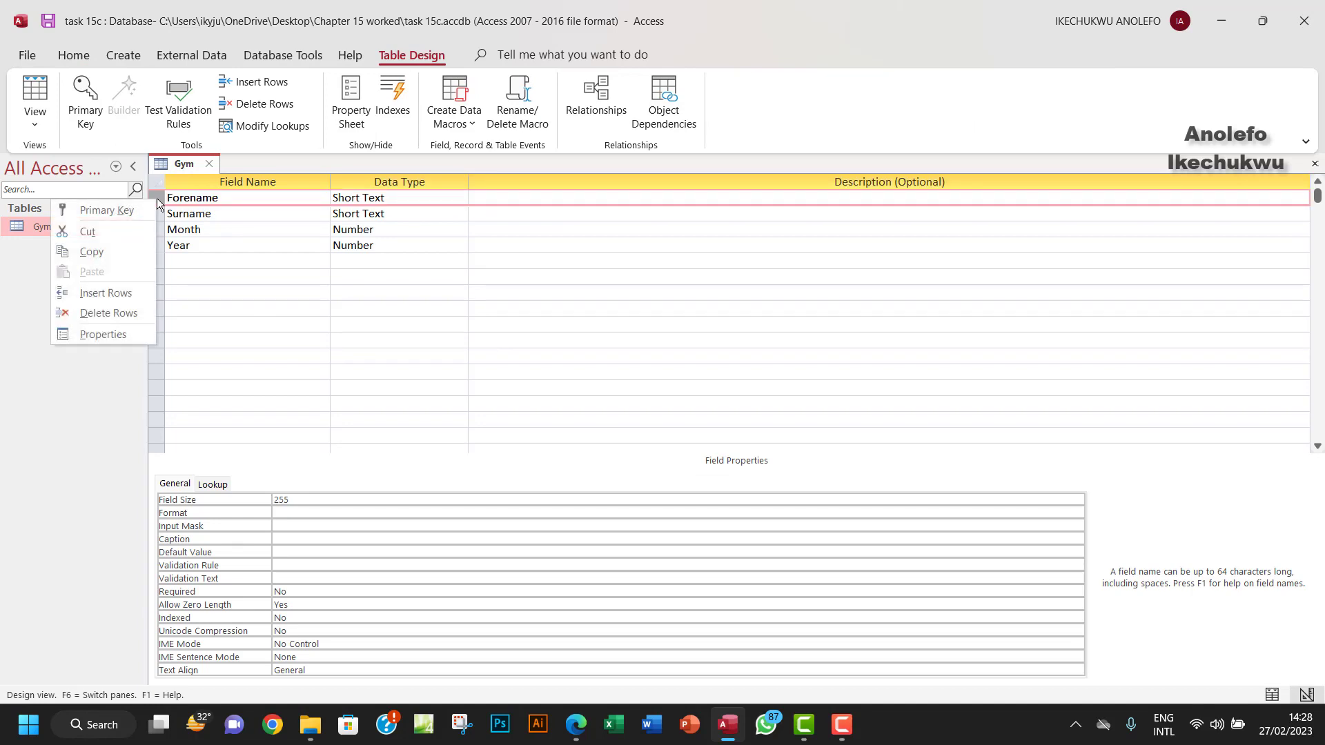
pyautogui.click(106, 292)
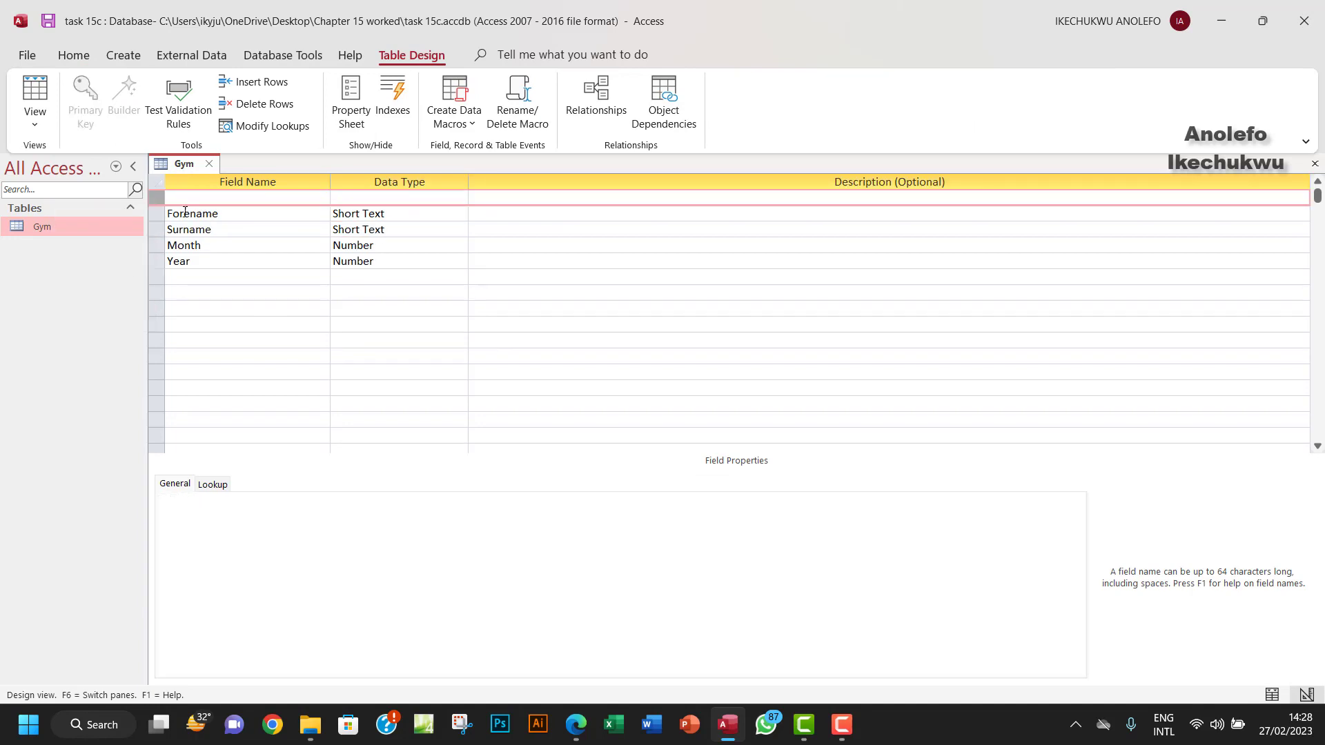
pyautogui.click(246, 197)
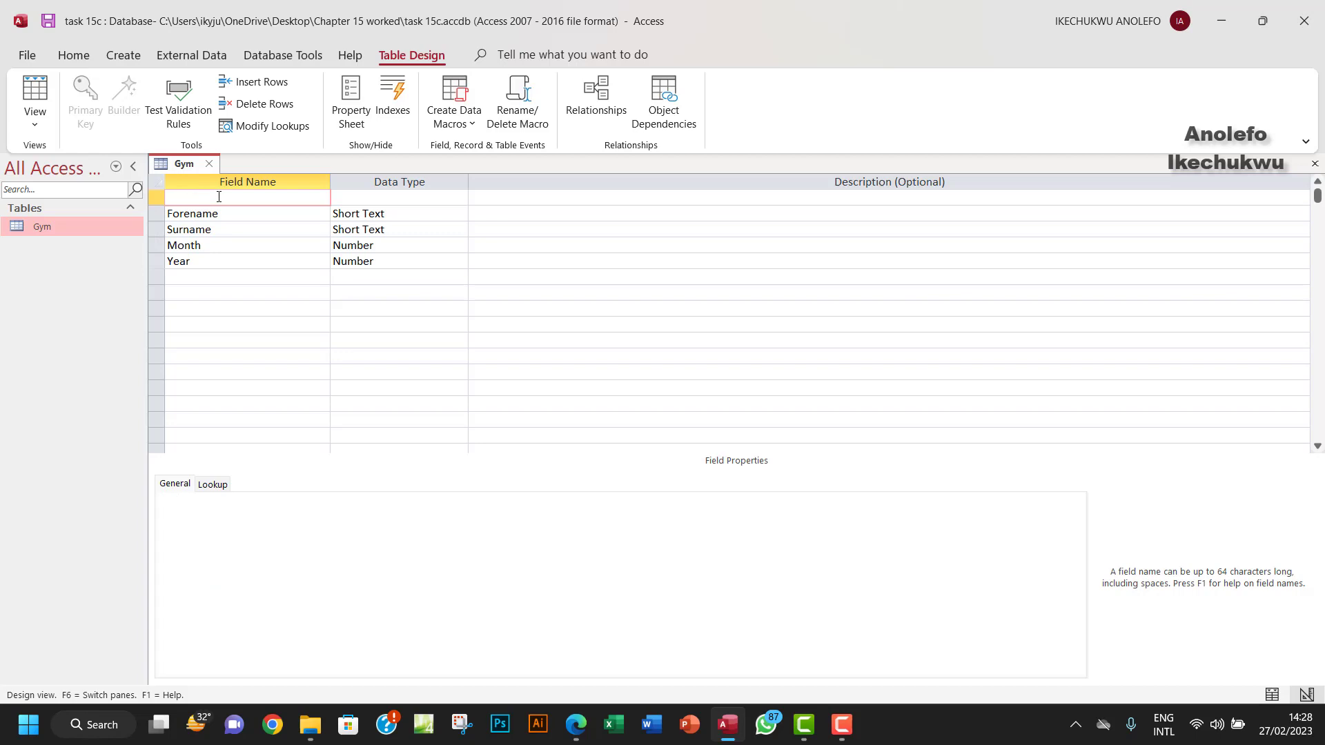
pyautogui.write('T')
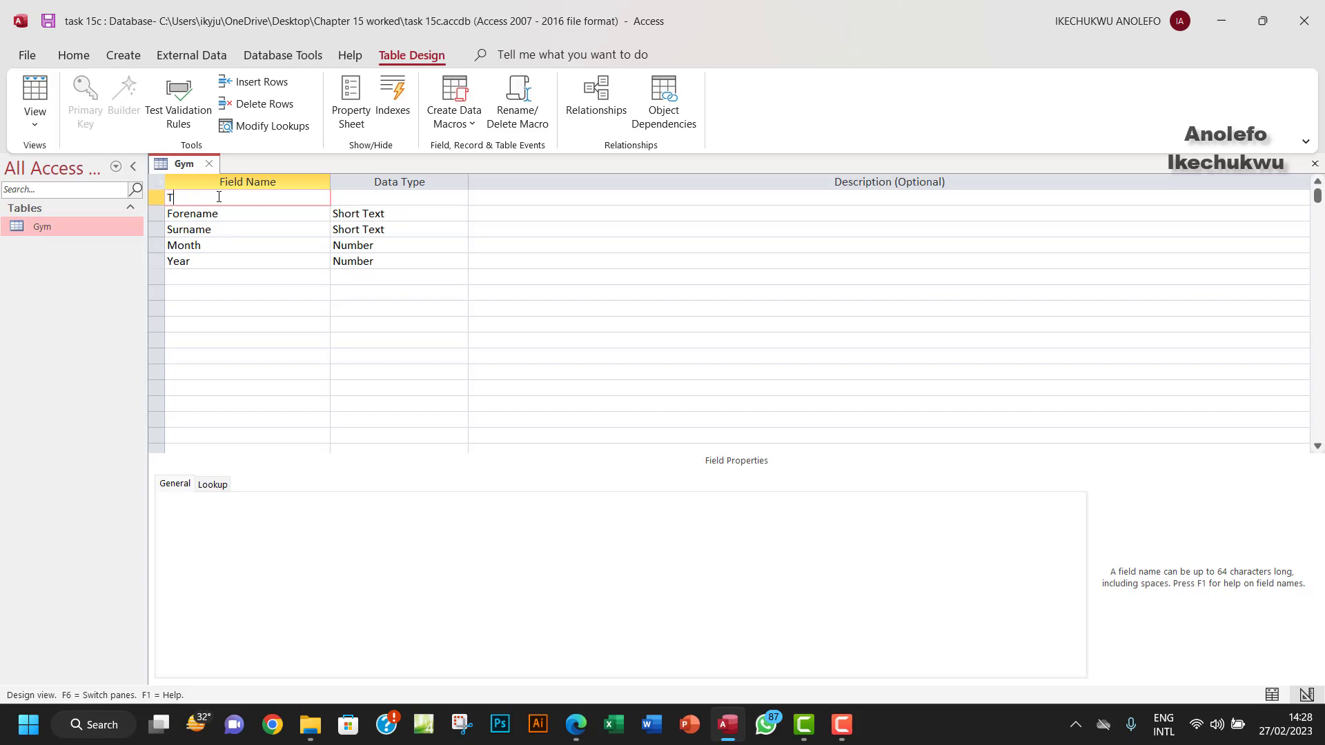
pyautogui.write('itle')
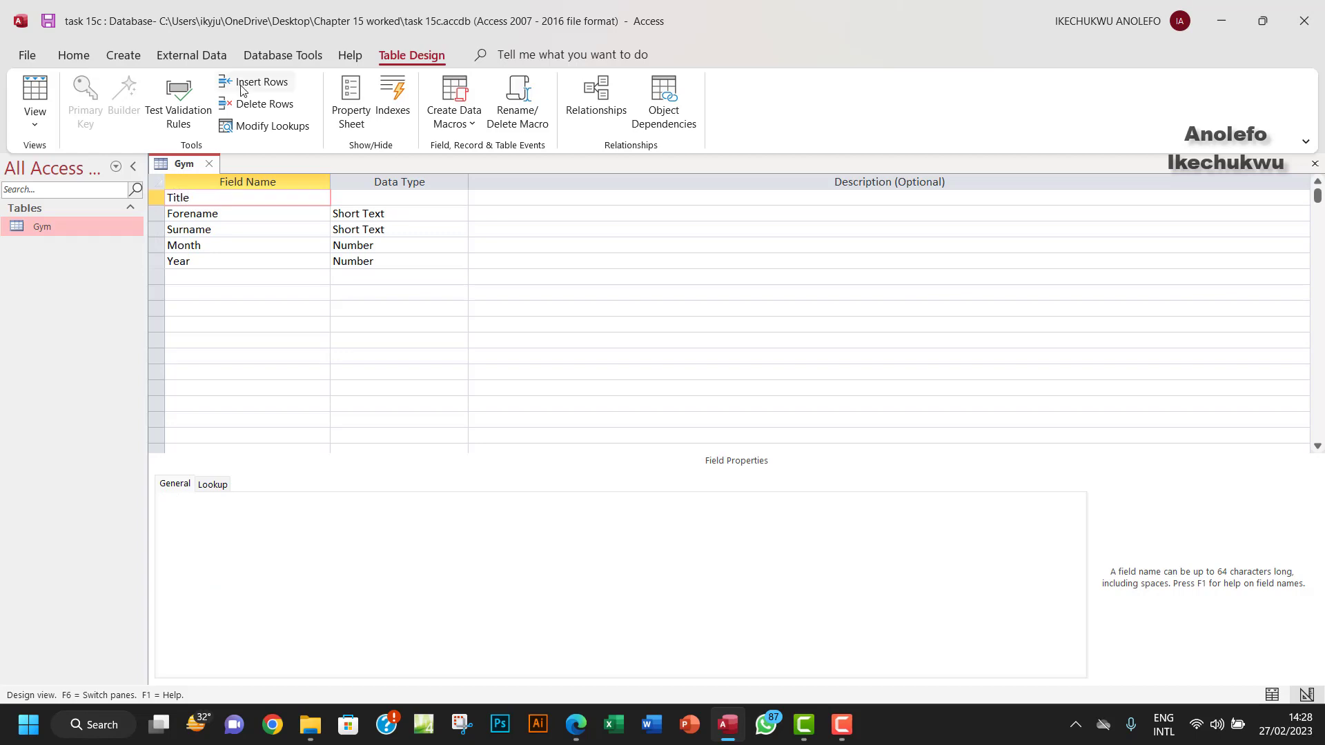
pyautogui.click(393, 198)
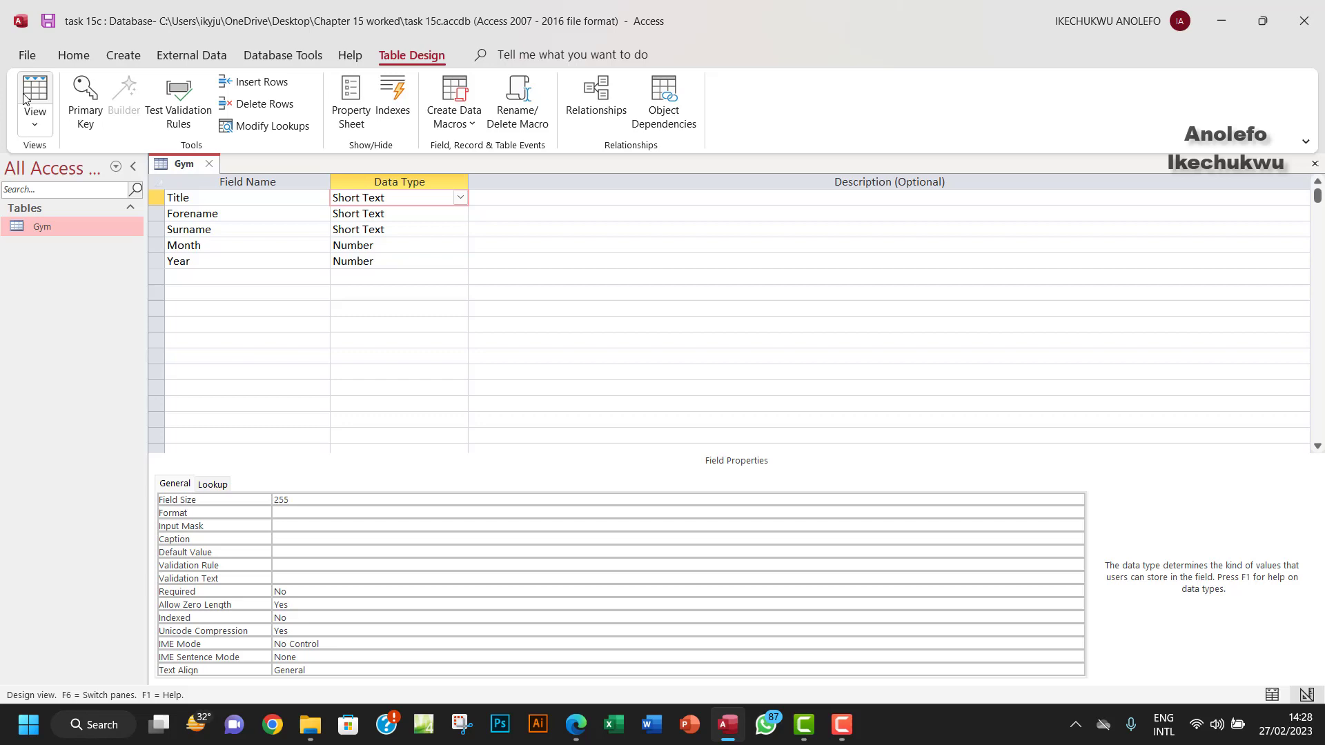
# Save the Gym table and view its datasheet with the empty Title column, then reopen the brief
pyautogui.click(33, 87)
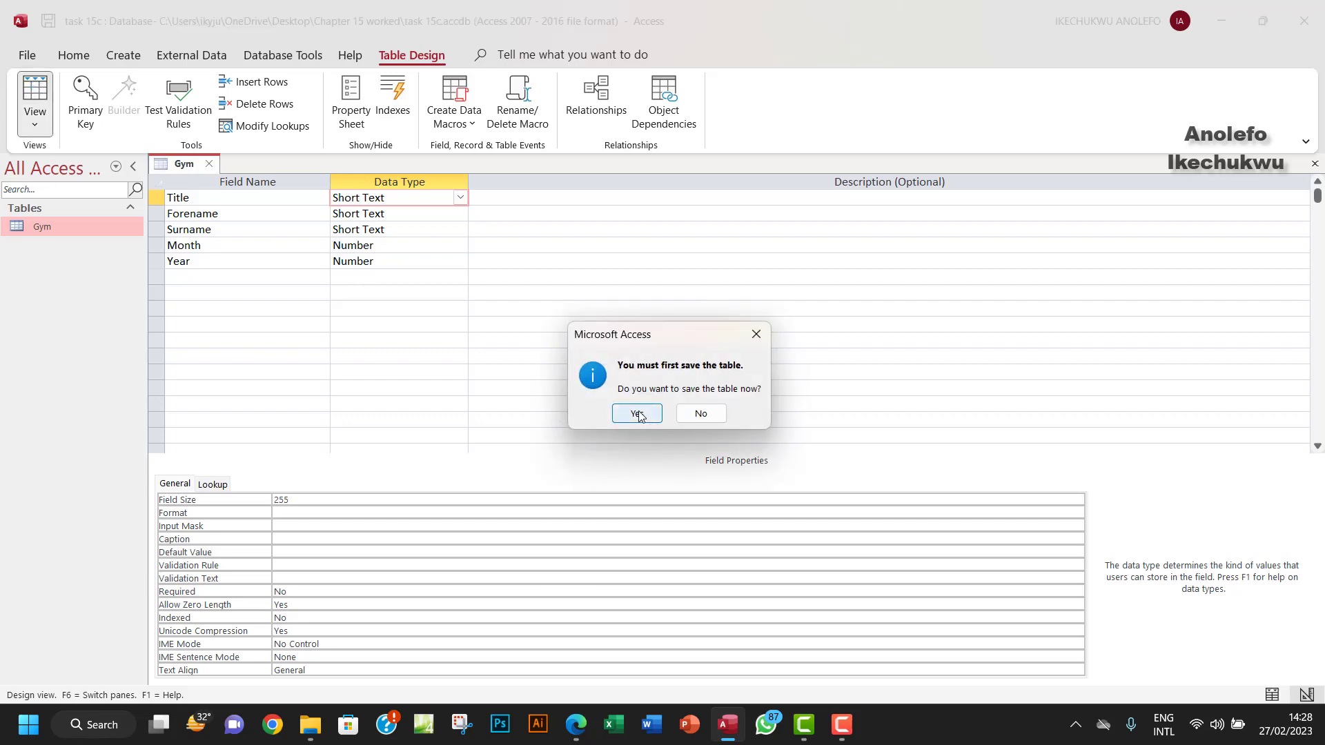
pyautogui.click(635, 412)
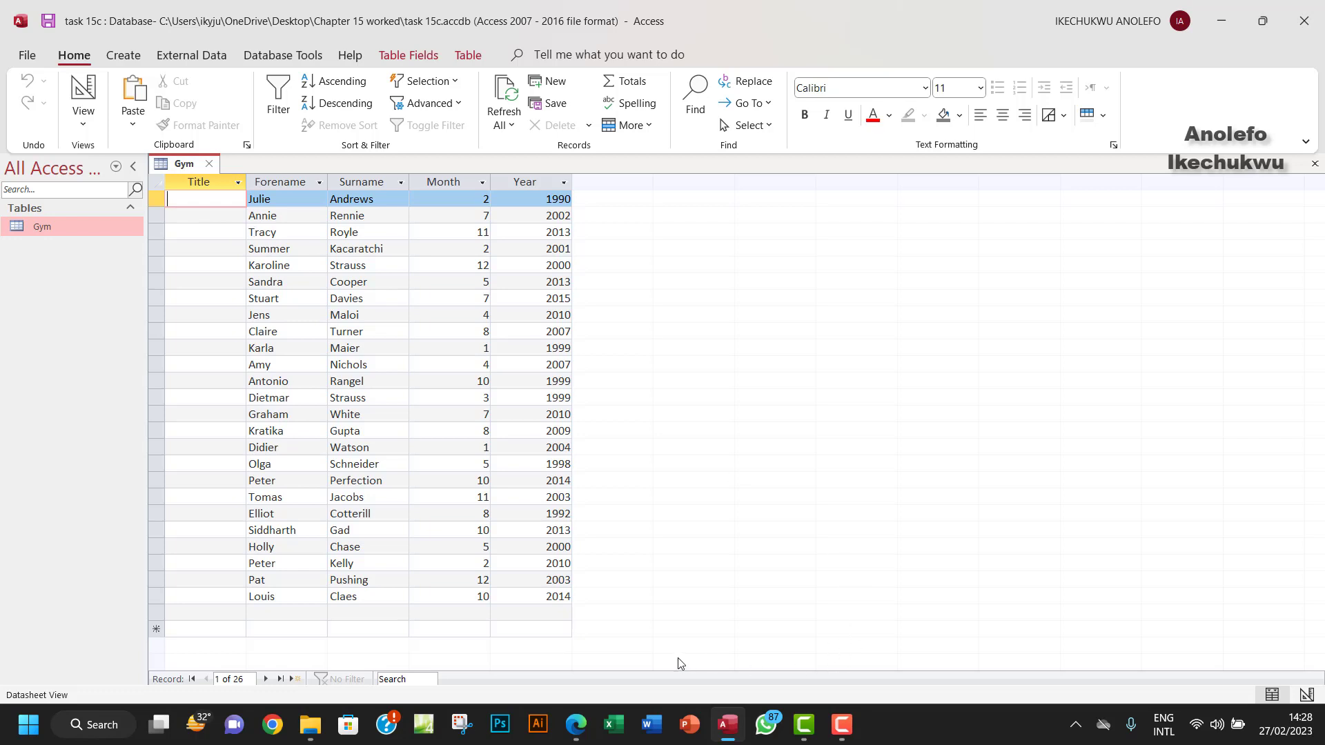
pyautogui.click(574, 725)
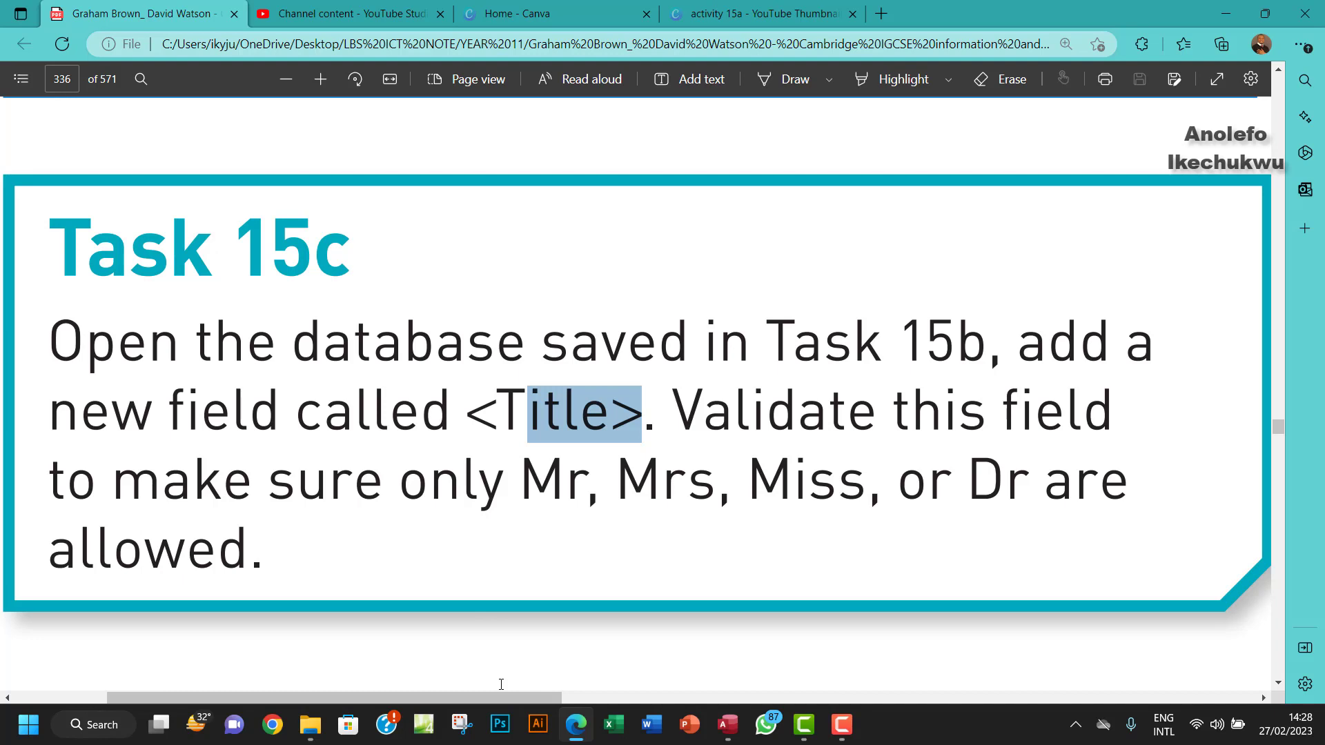
pyautogui.moveTo(640, 665)
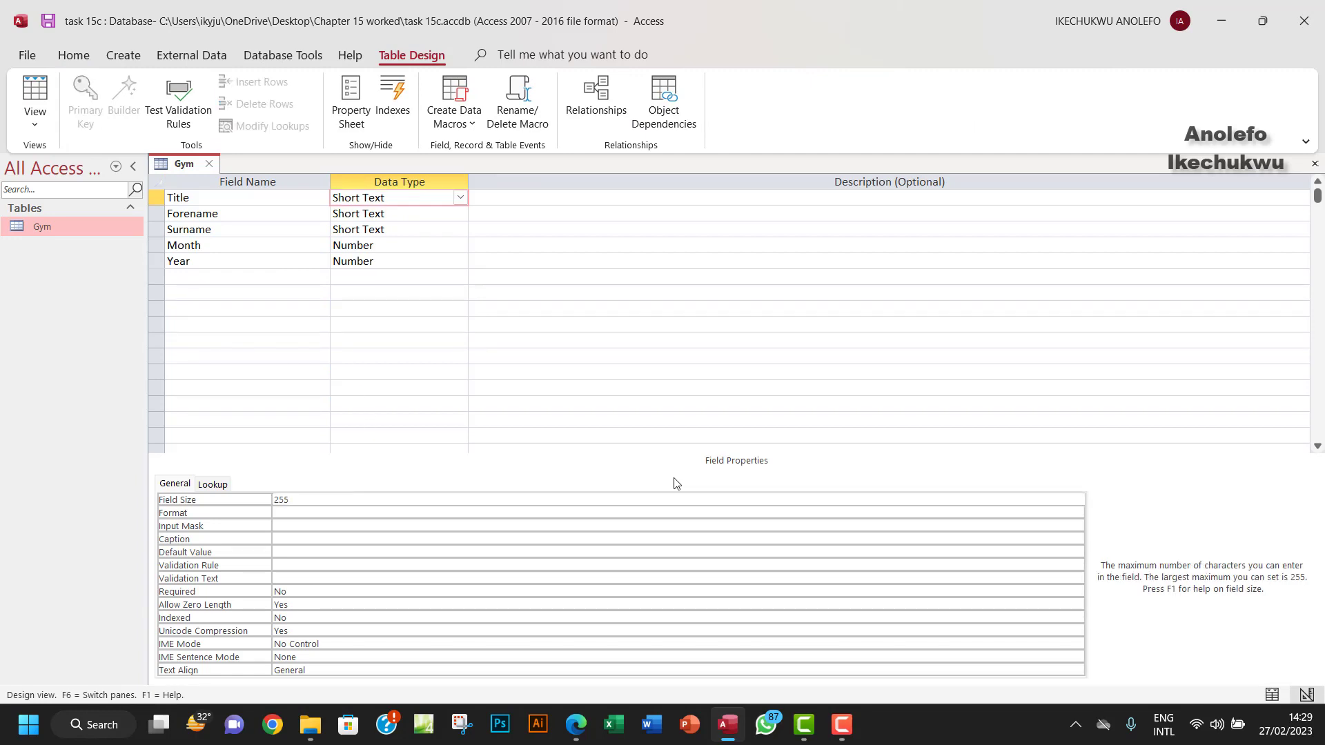
# Change the Title field's size from 255 to 4 characters
pyautogui.click(574, 728)
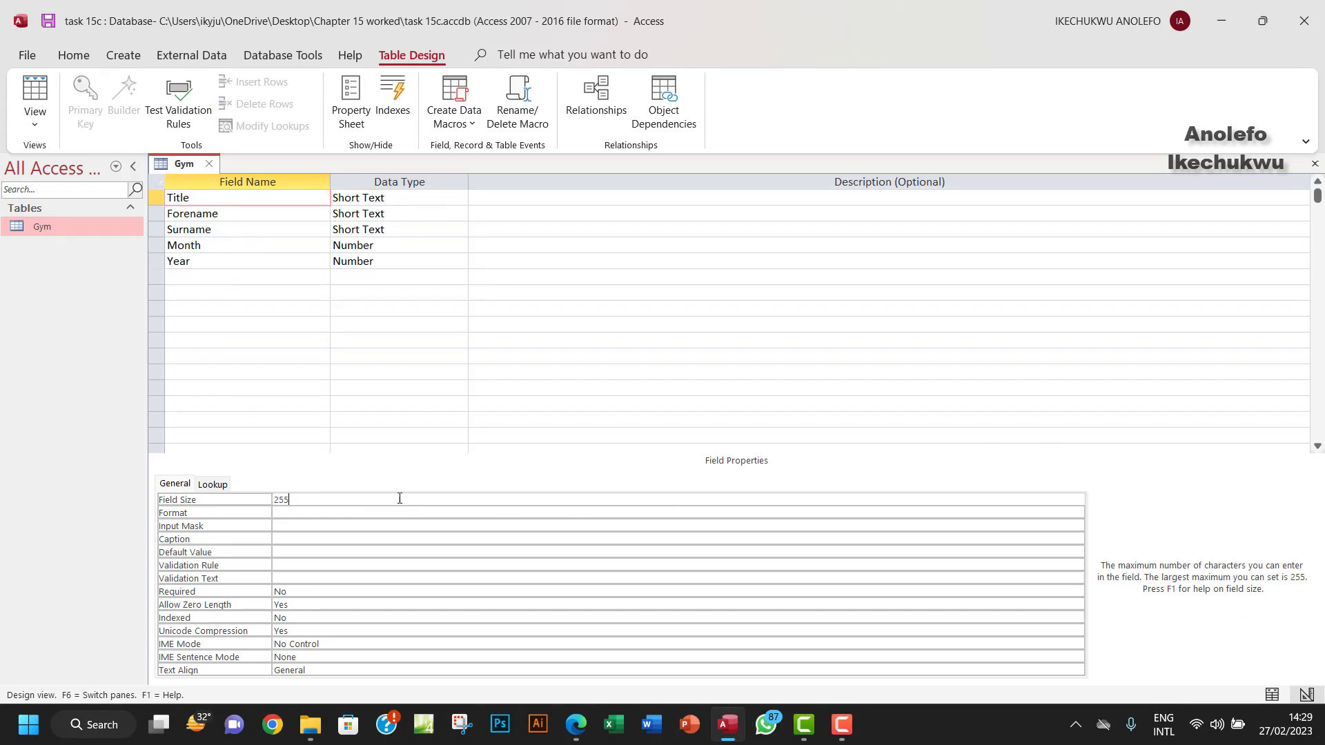
pyautogui.doubleClick(280, 500)
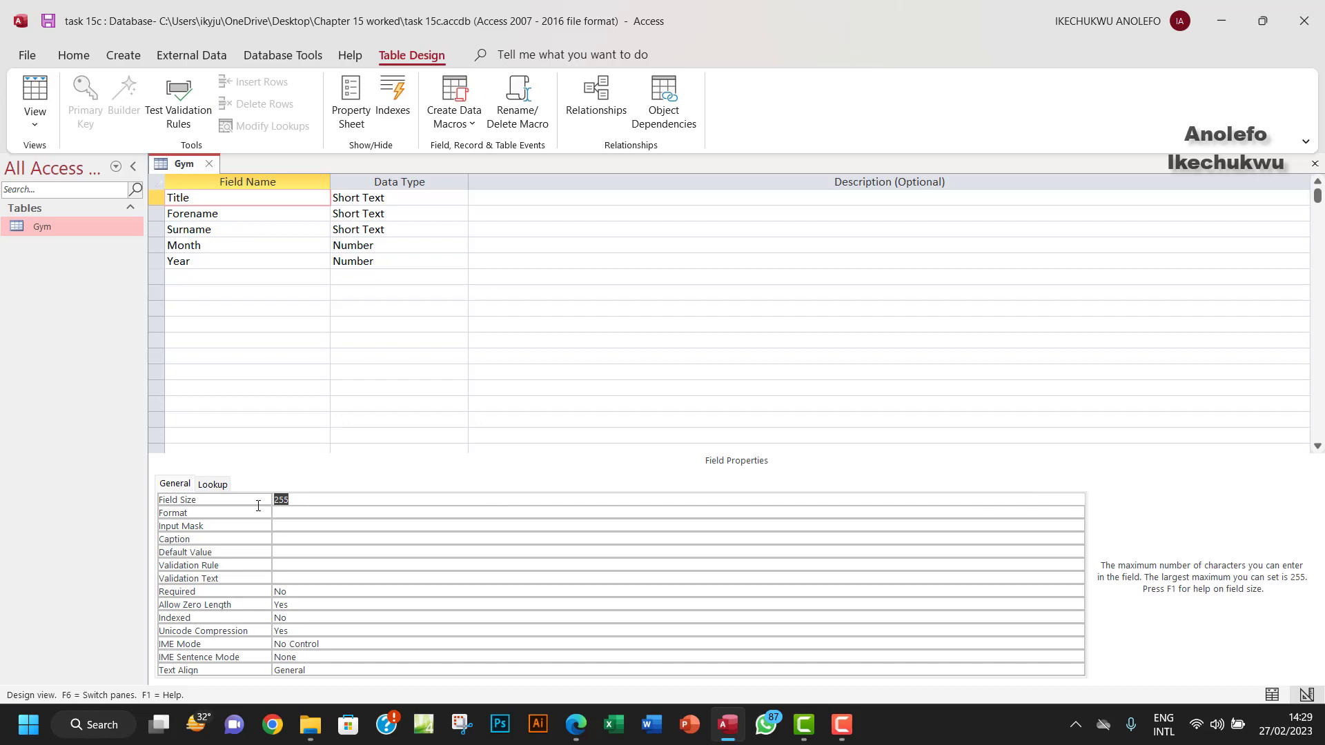
pyautogui.write('4')
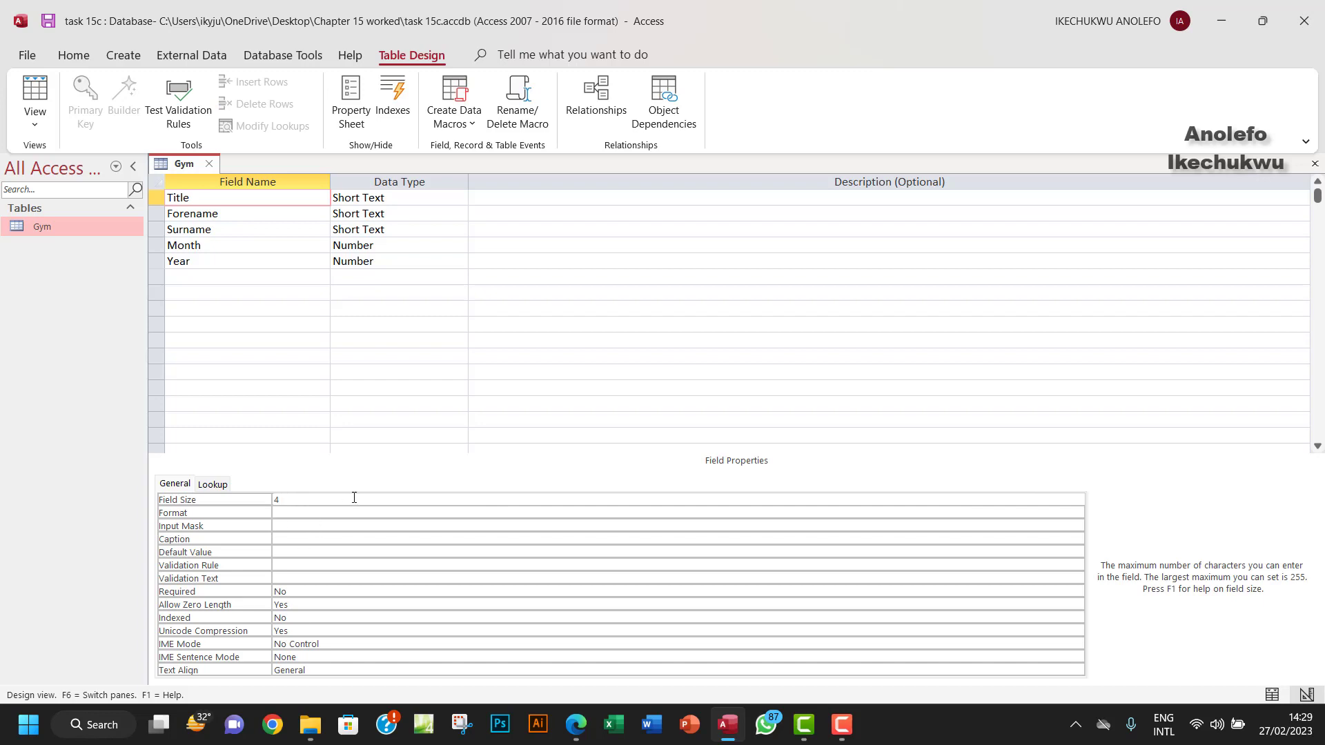
pyautogui.moveTo(307, 530)
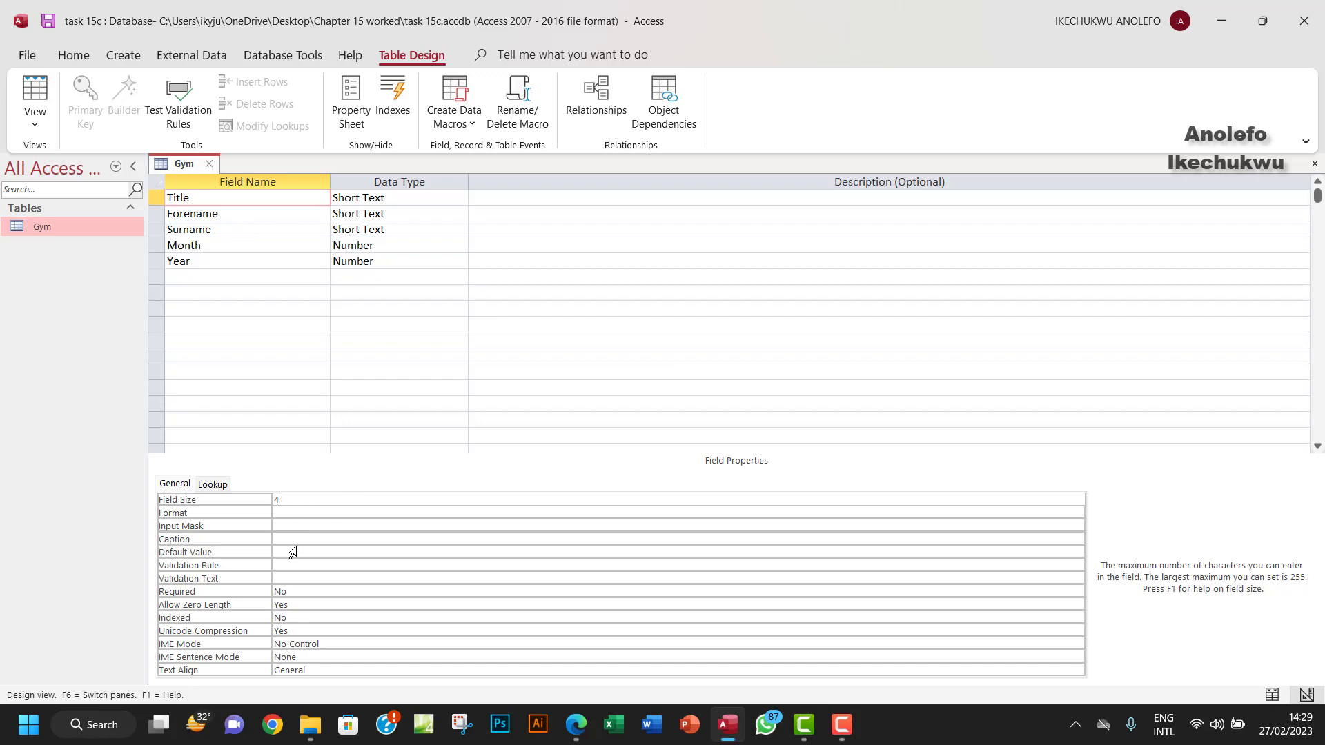
pyautogui.moveTo(295, 566)
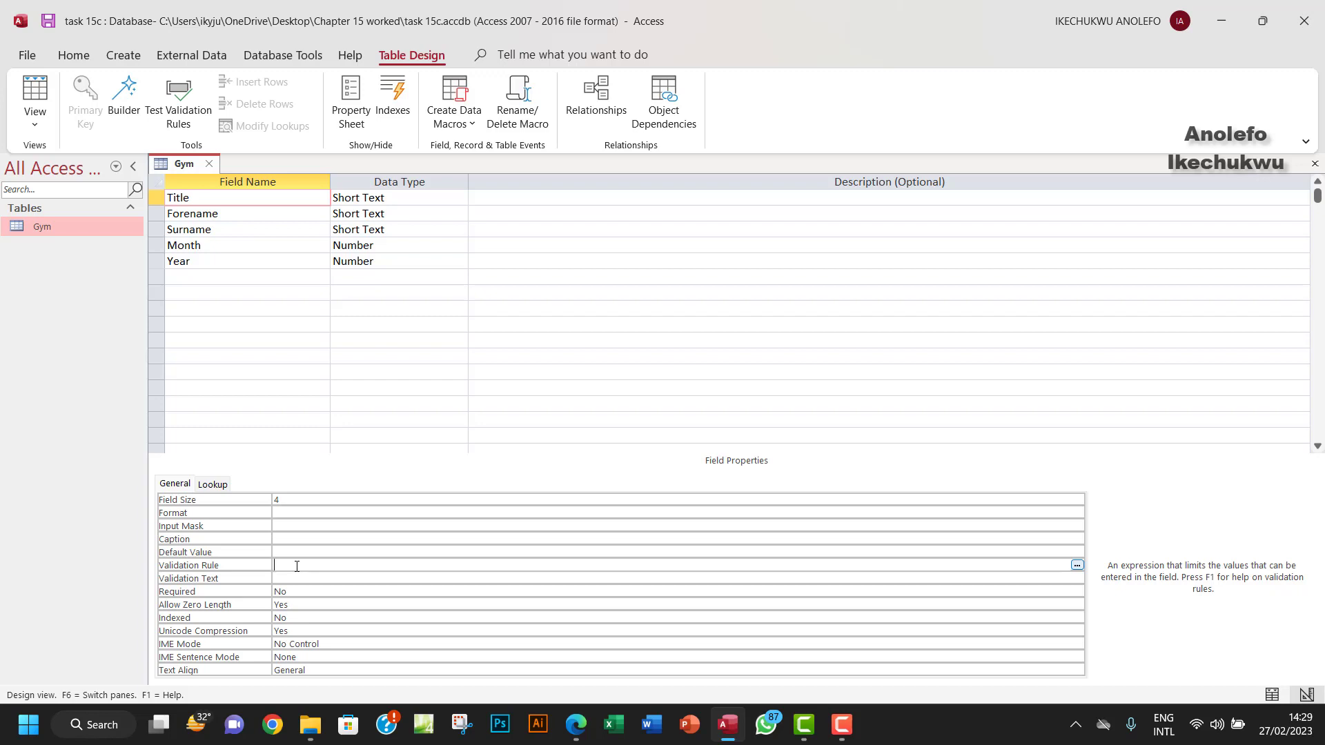
# Enter the Title validation rule Mr or Mrs or Miss or Dr
pyautogui.write('Mr or Mrs or')
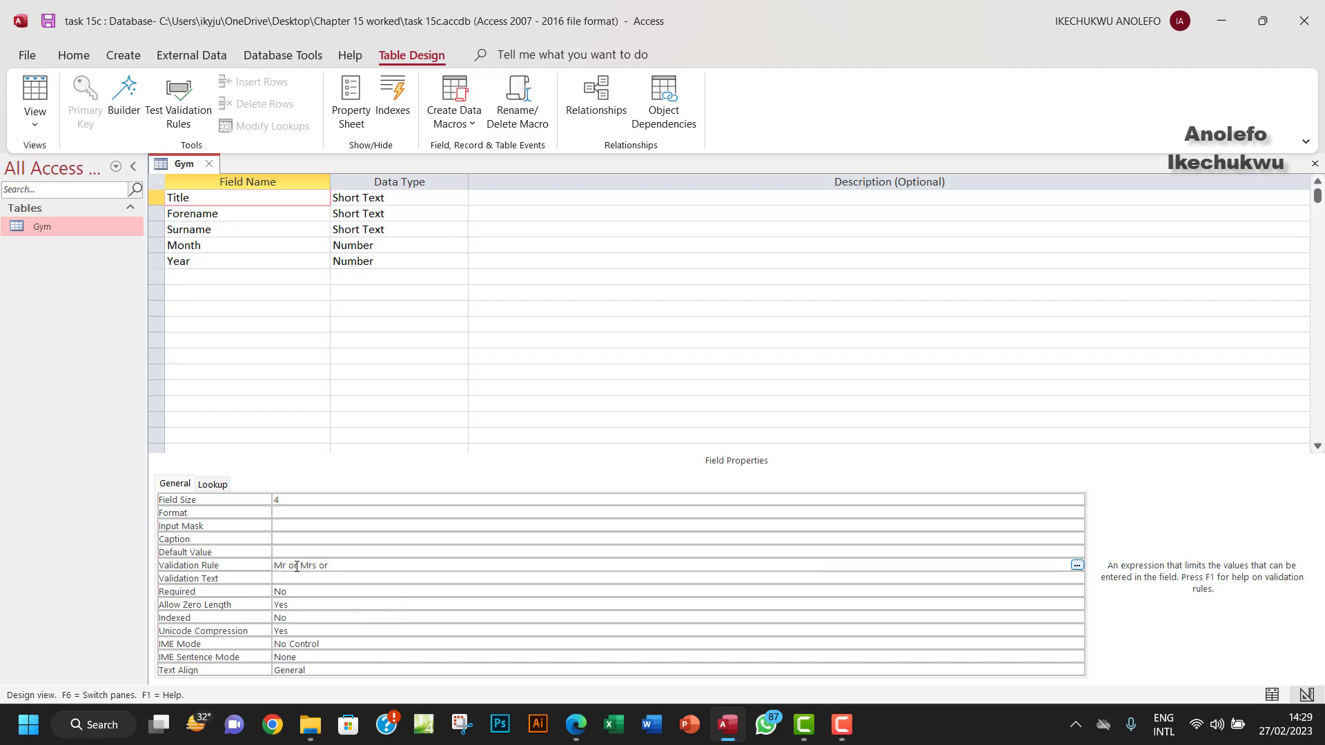
pyautogui.write('M')
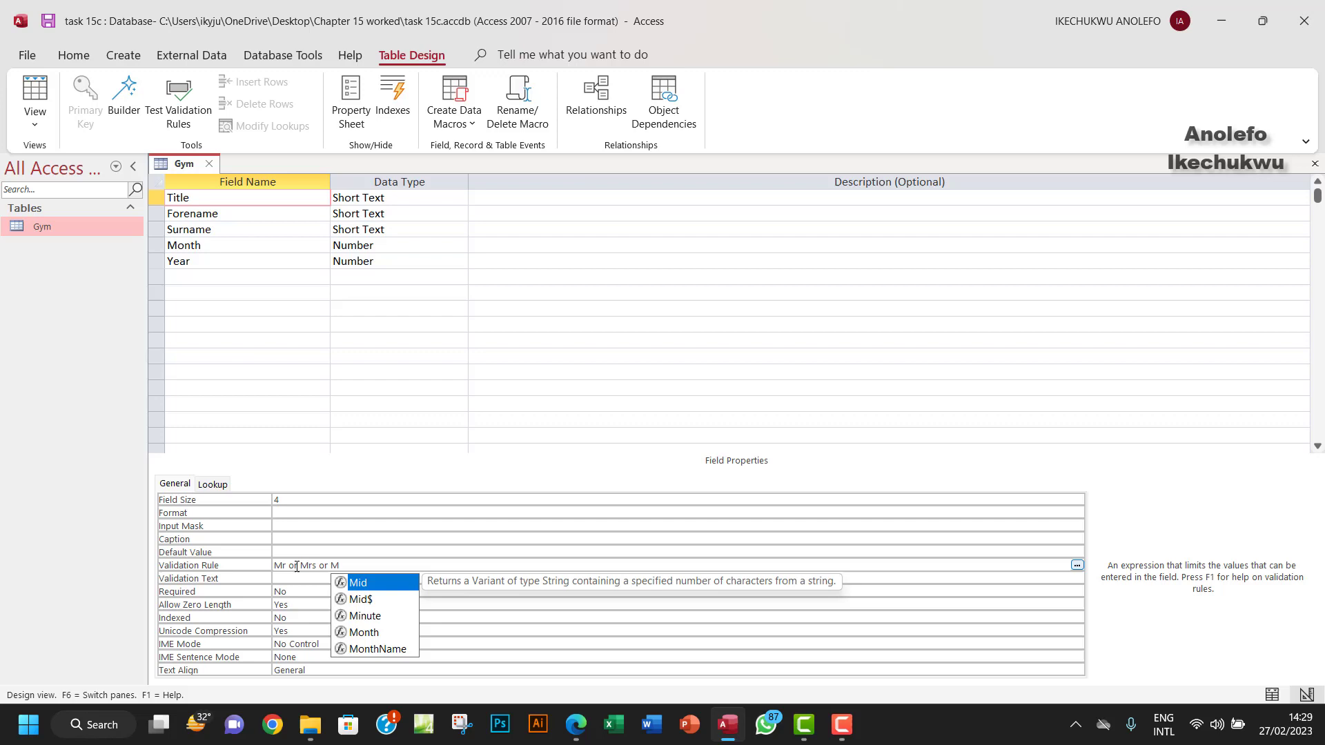
pyautogui.write('iss or')
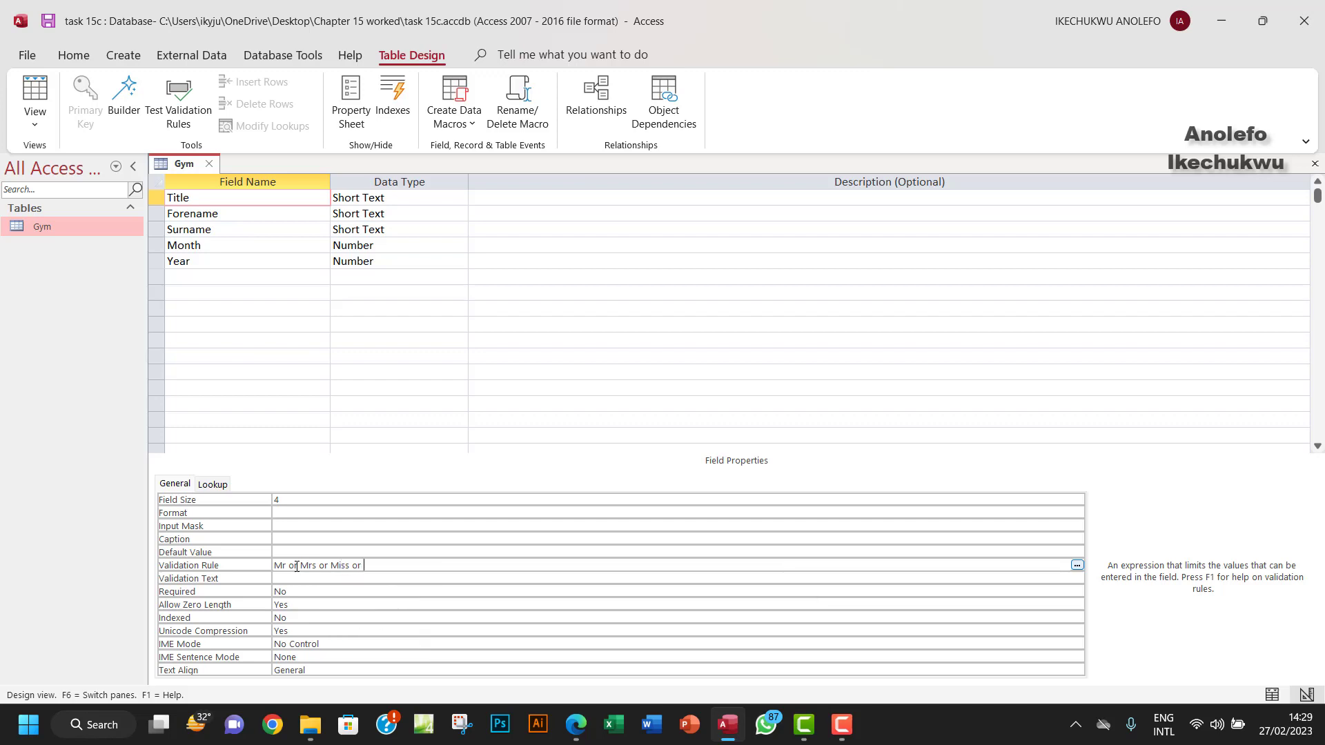
pyautogui.write('Dr"')
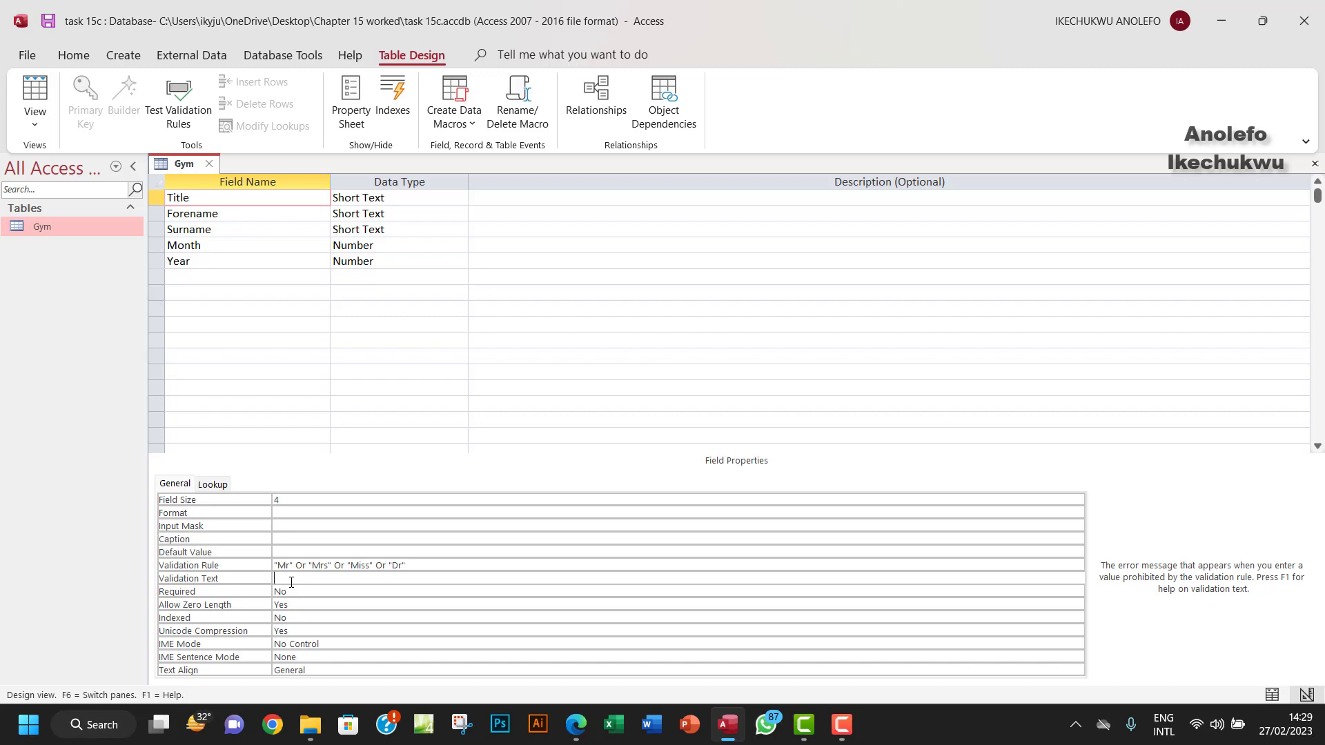
# Enter validation text 'Invalid entry, only Mr, Mrs, Miss or Dr allowed.' for Title
pyautogui.press('capslock')
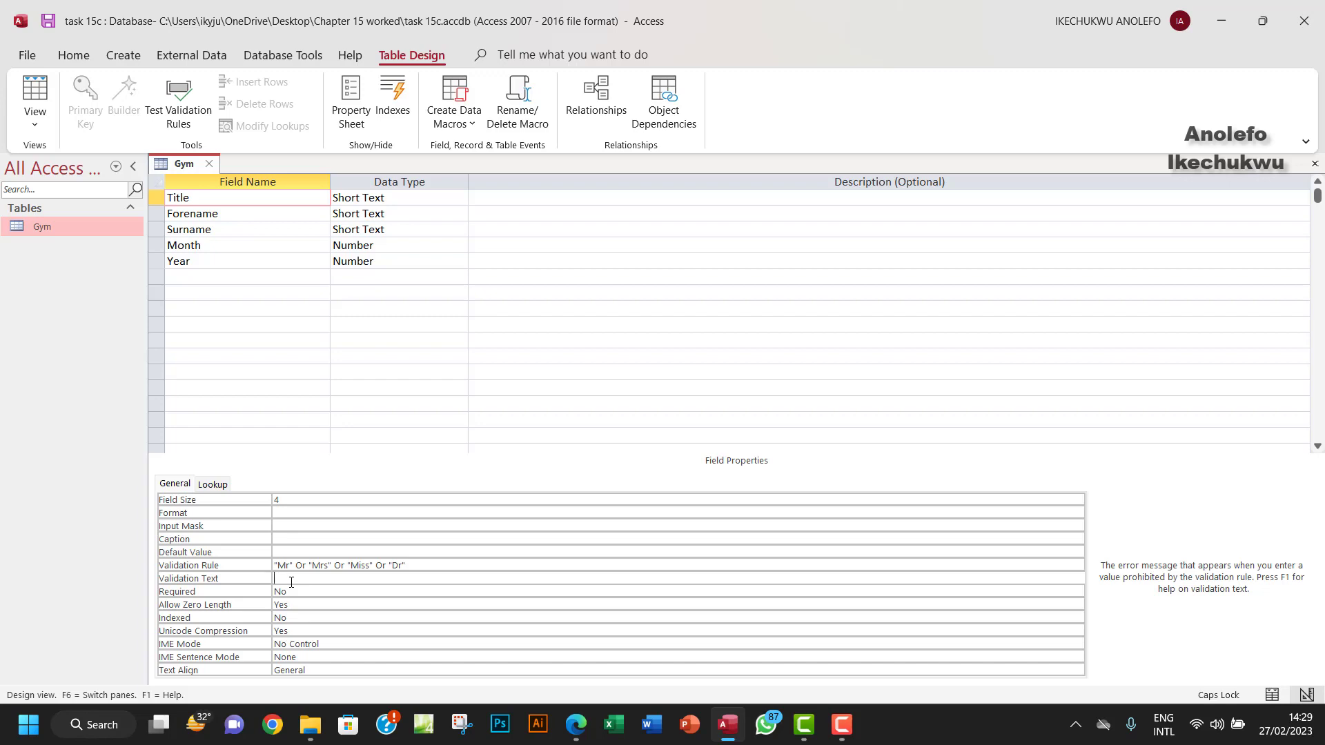
pyautogui.write('Invalid')
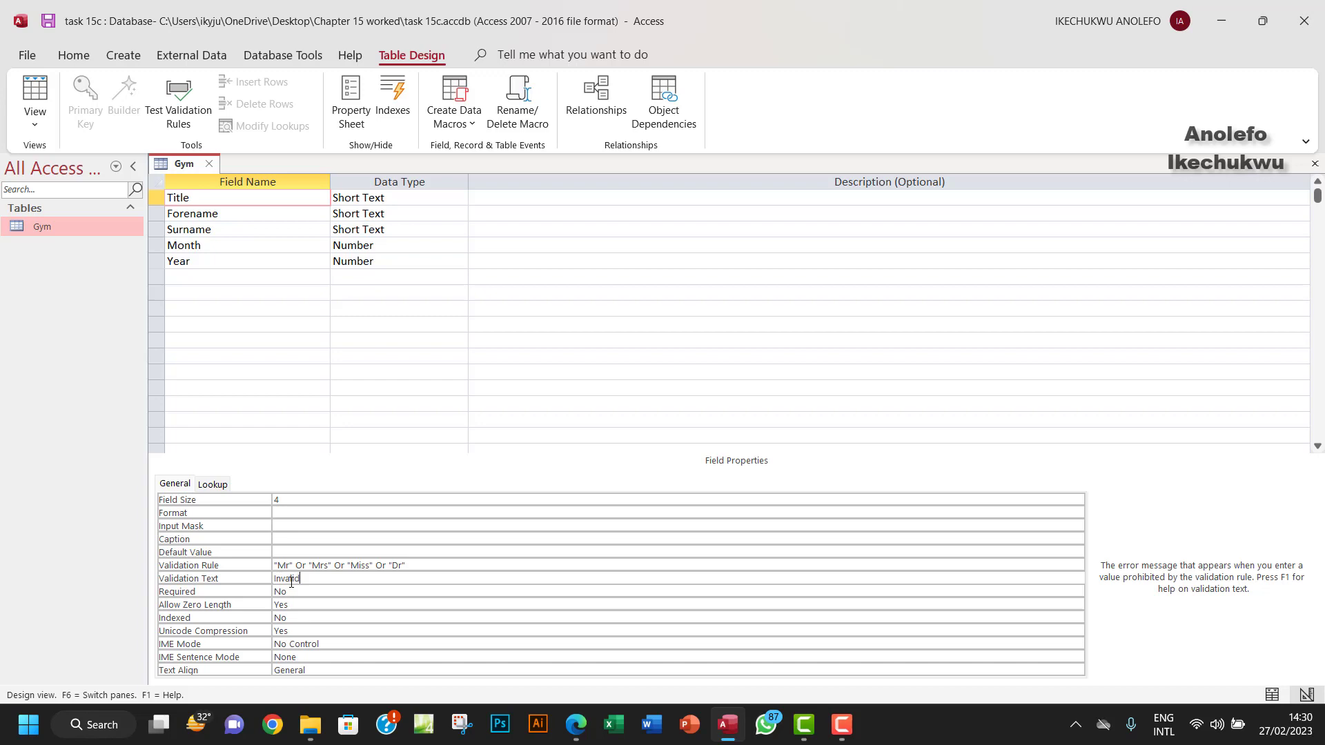
pyautogui.write('entery')
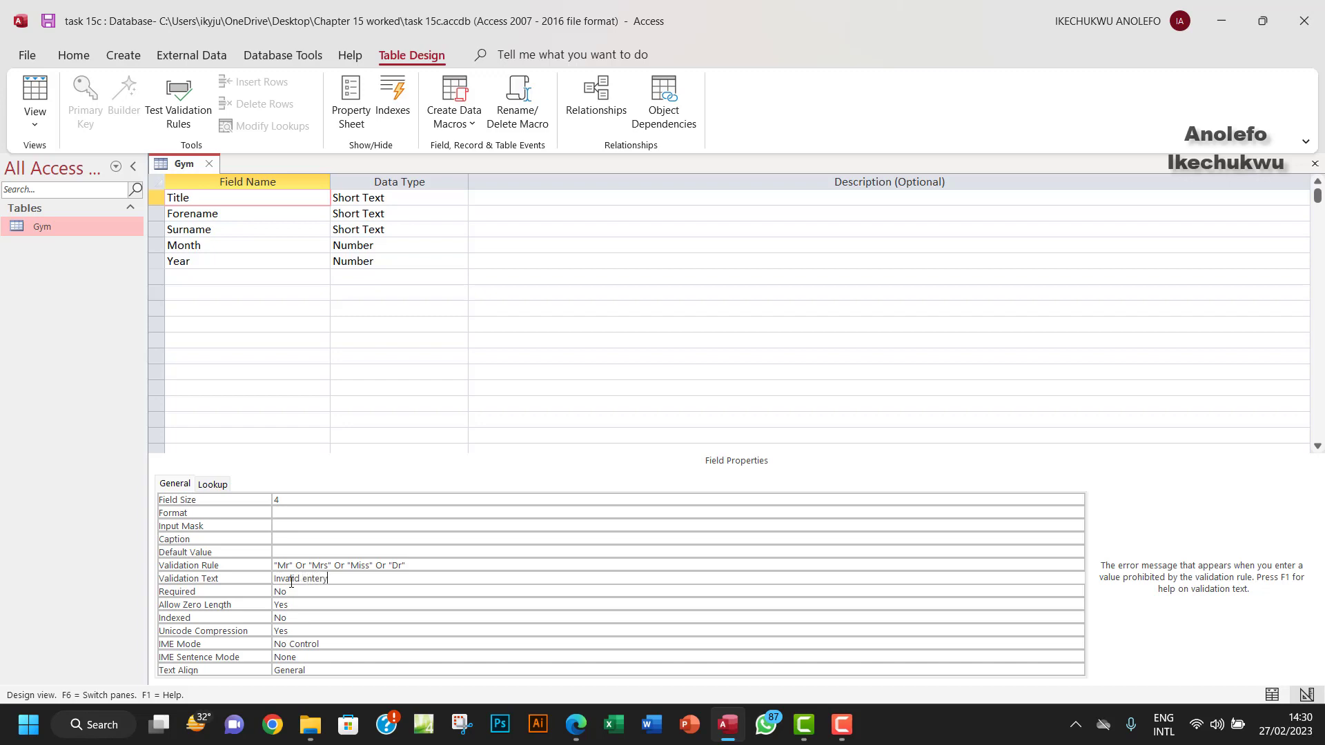
pyautogui.press('BackSpace')
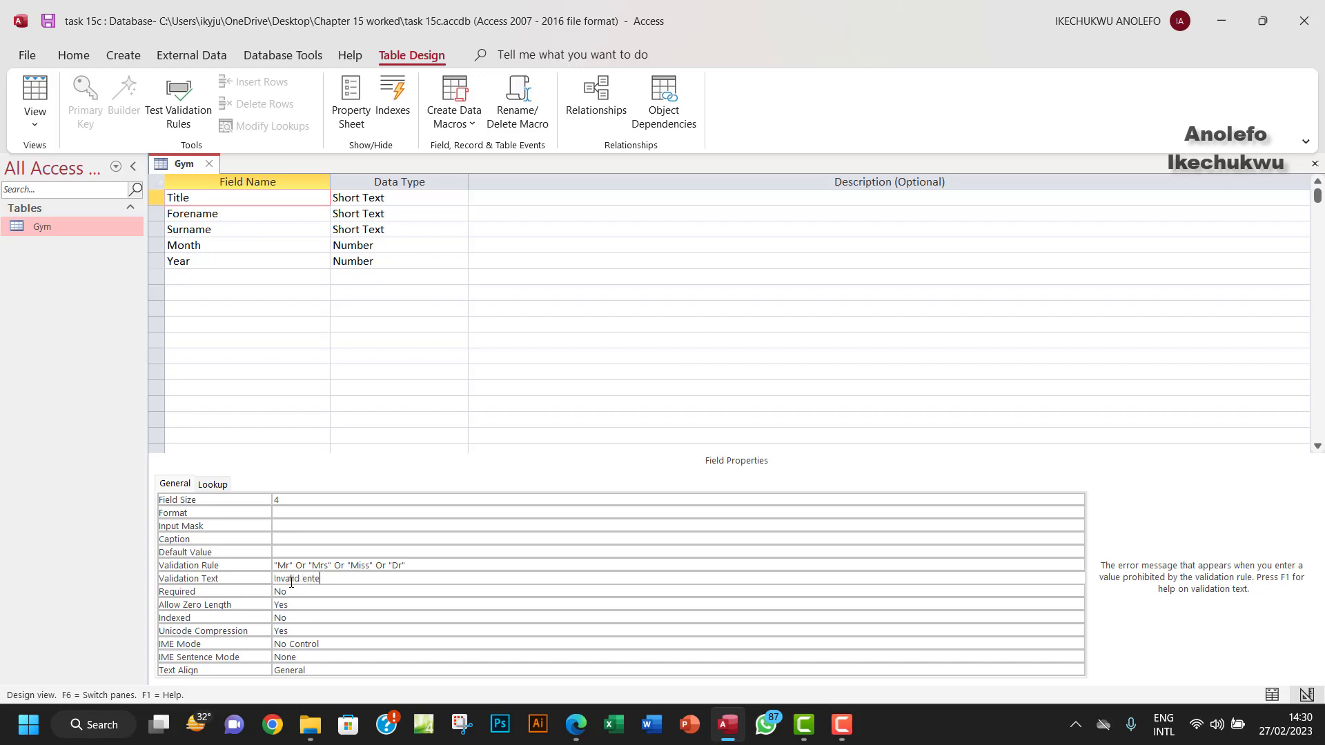
pyautogui.write('ry.')
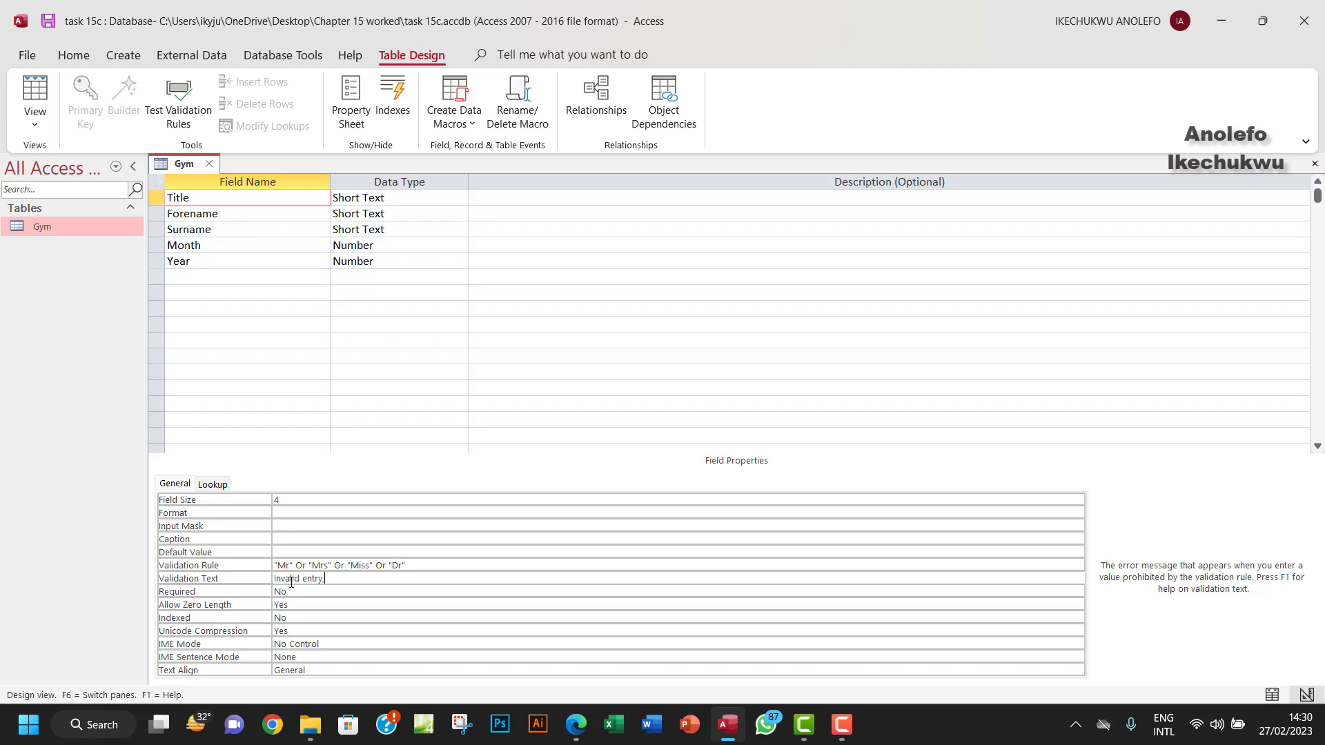
pyautogui.write(', only Mr')
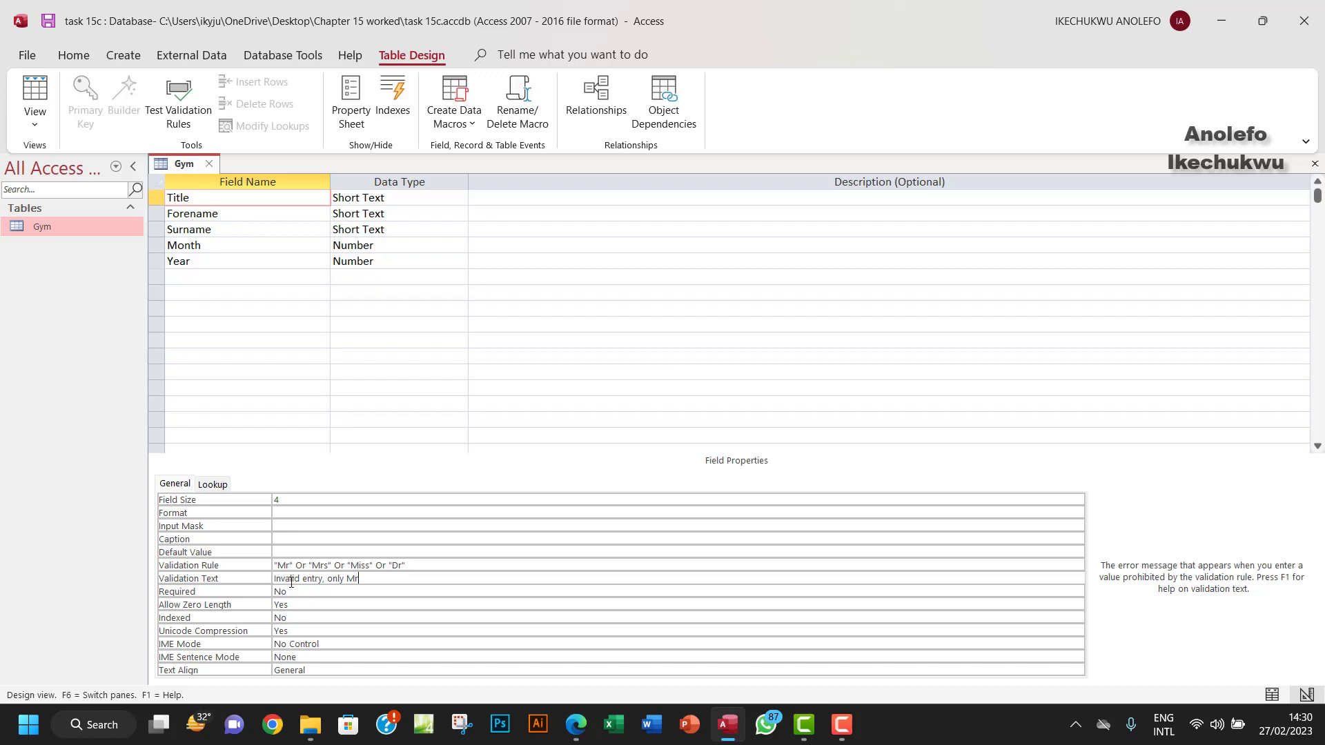
pyautogui.write(', Mrs,')
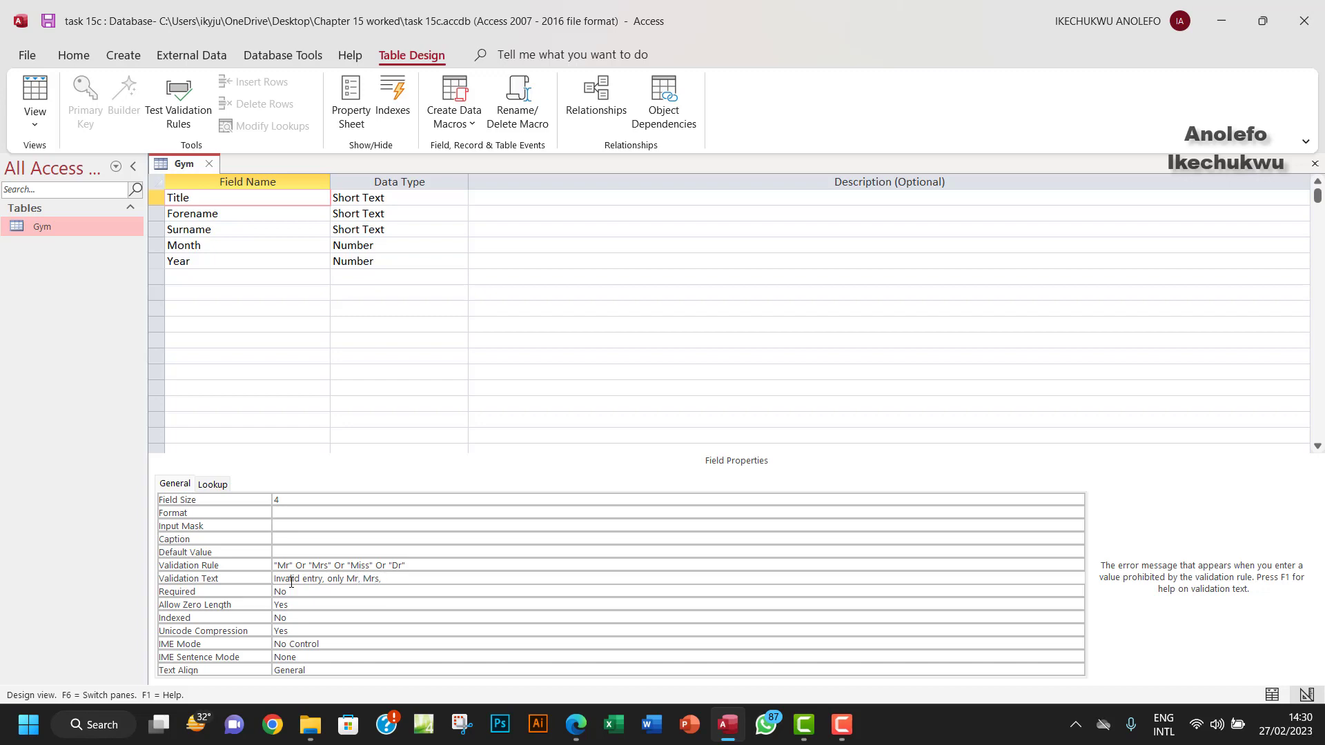
pyautogui.write('Mi')
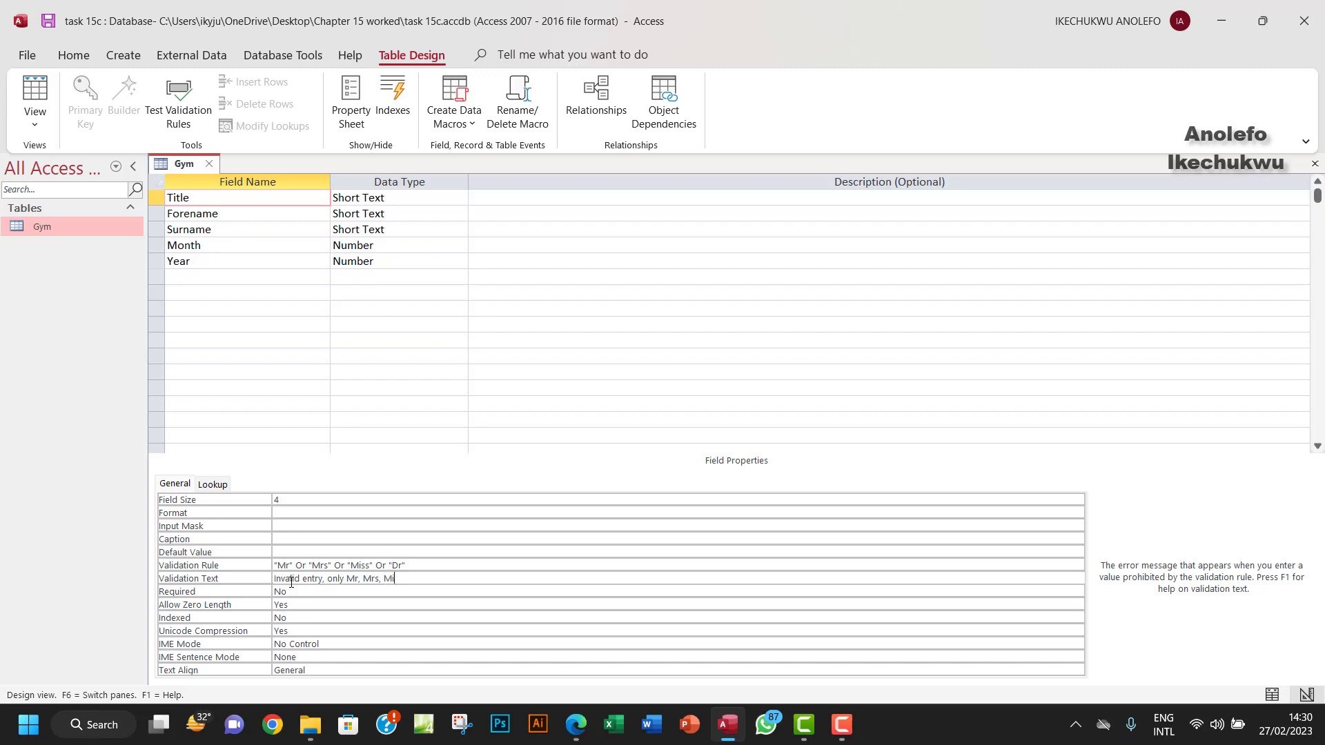
pyautogui.write('ss or')
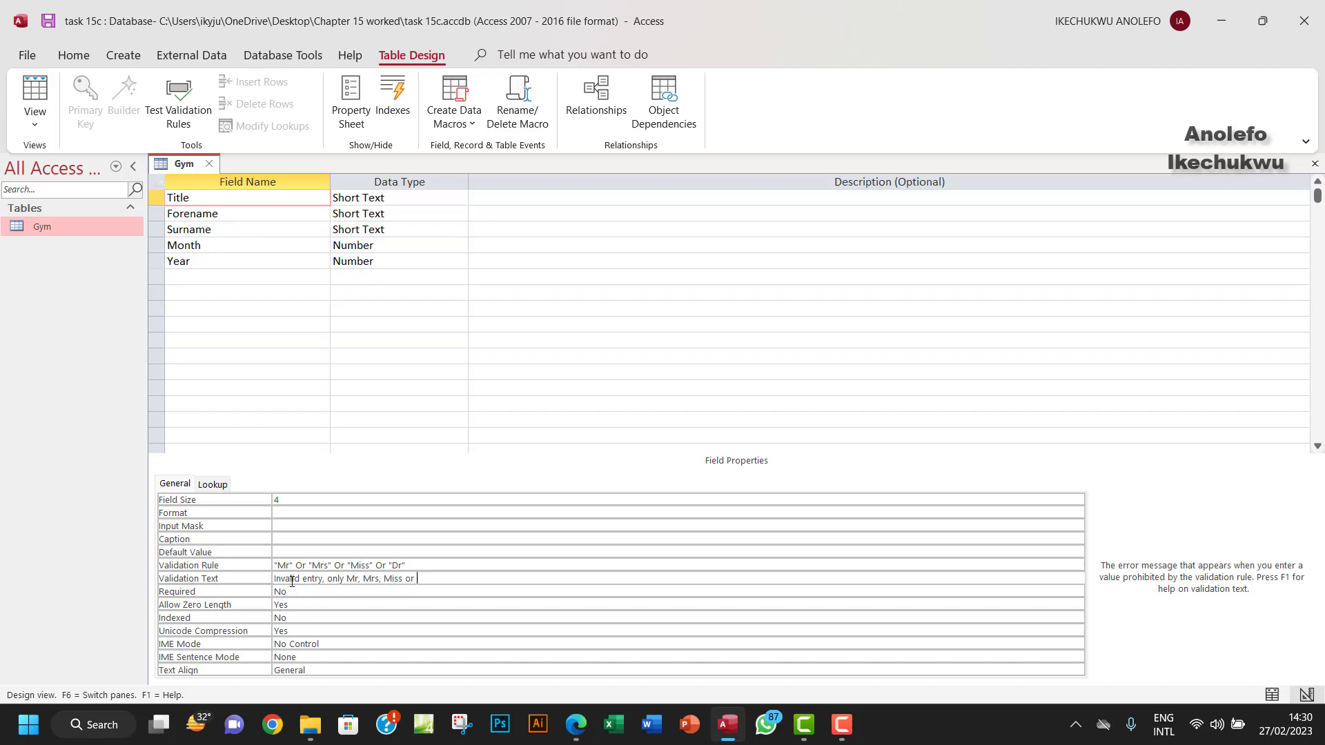
pyautogui.write('Dr')
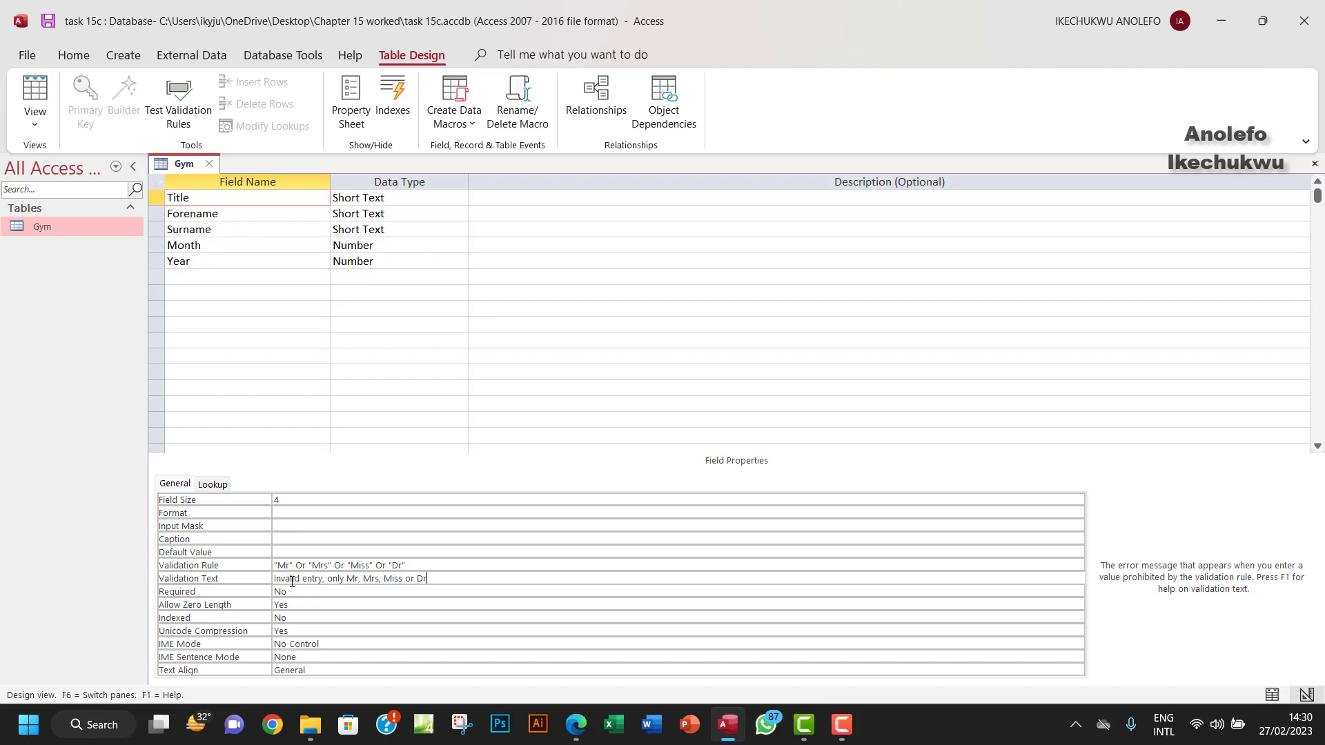
pyautogui.write('allowed')
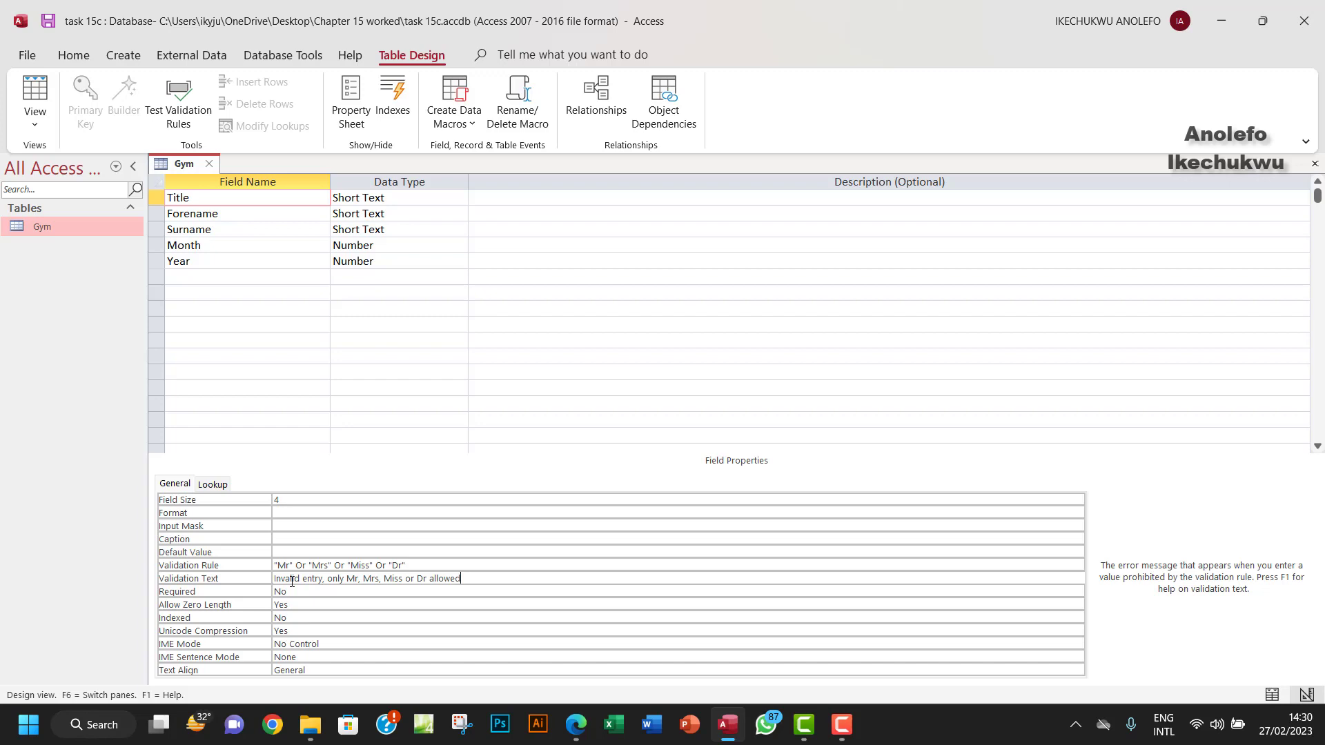
pyautogui.write('.')
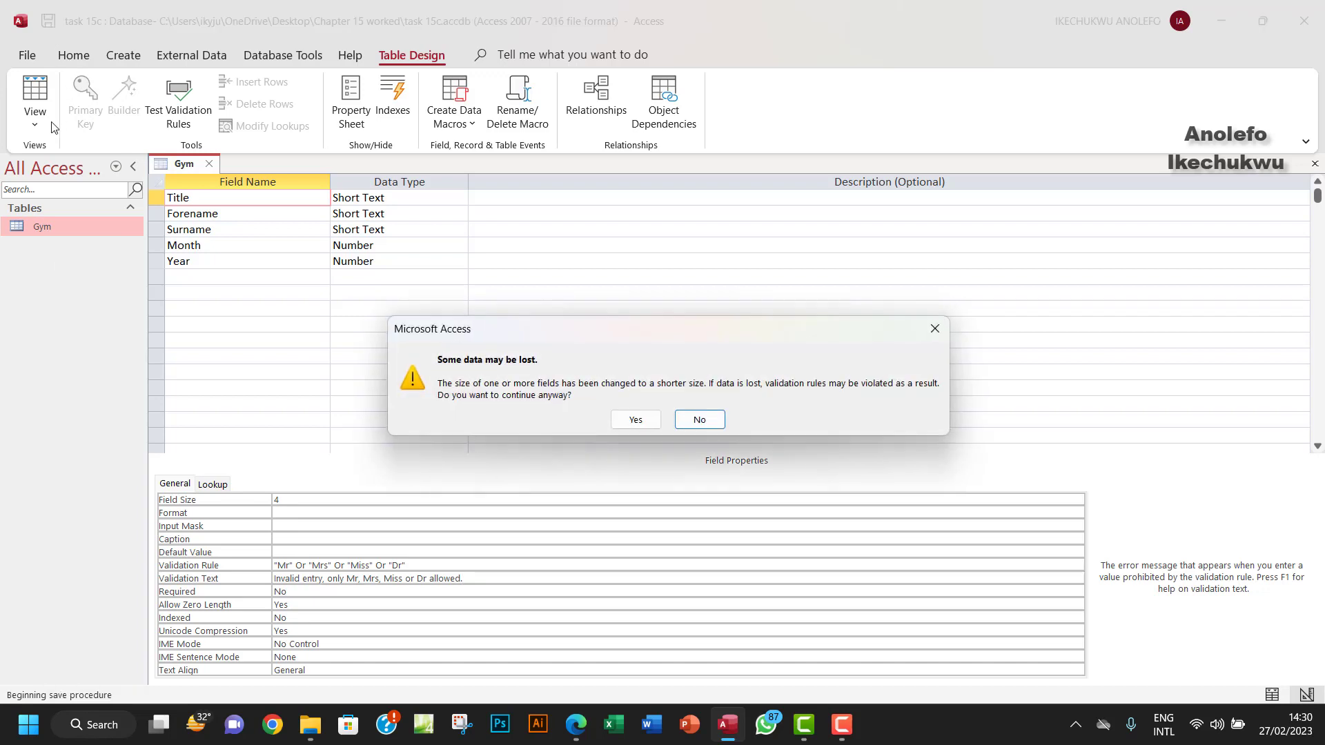
pyautogui.moveTo(496, 408)
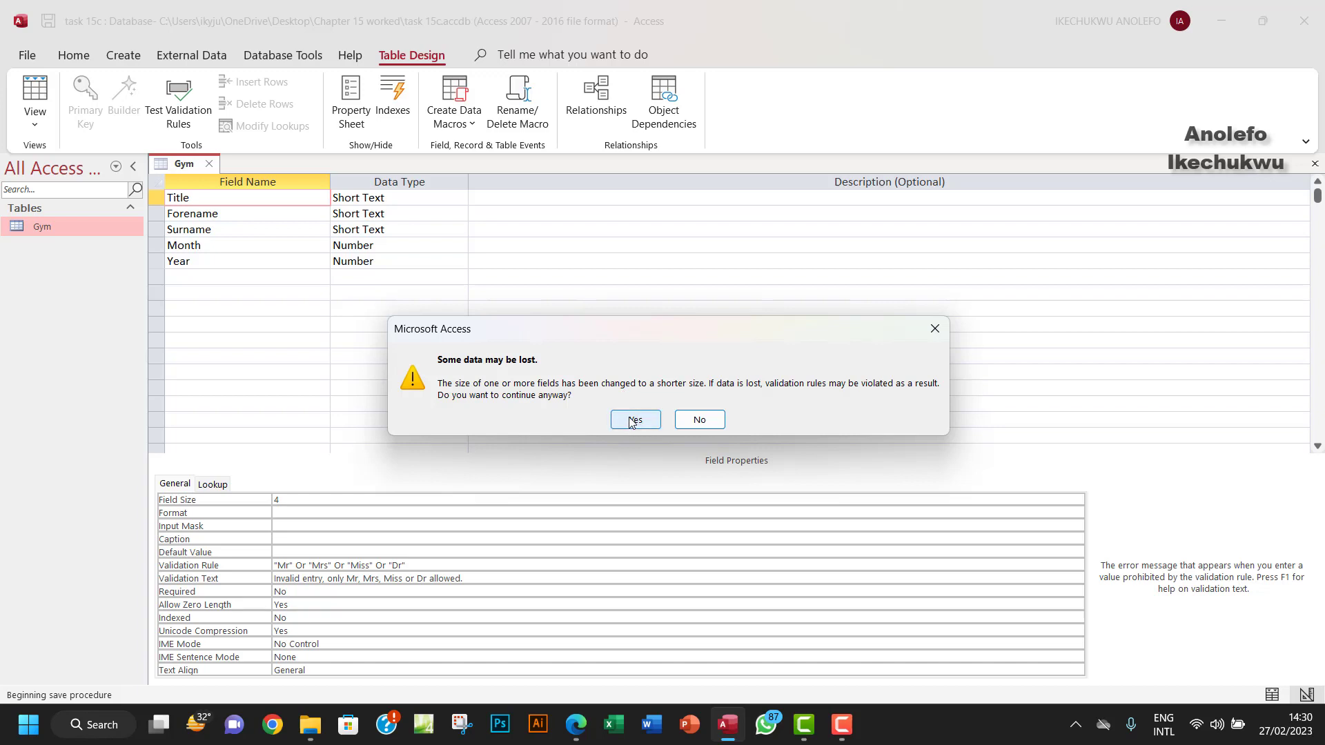
# Accept the data-loss warning and test existing data so the design saves
pyautogui.click(634, 419)
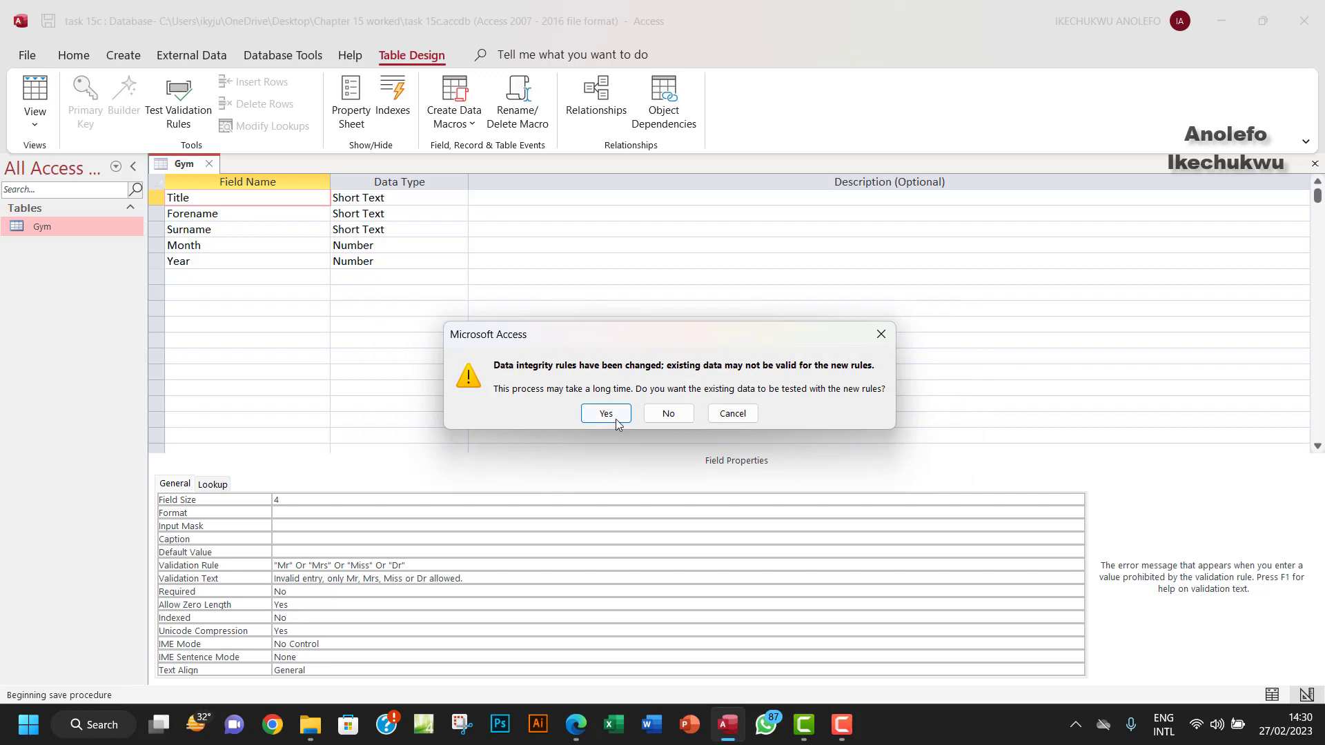
pyautogui.click(604, 412)
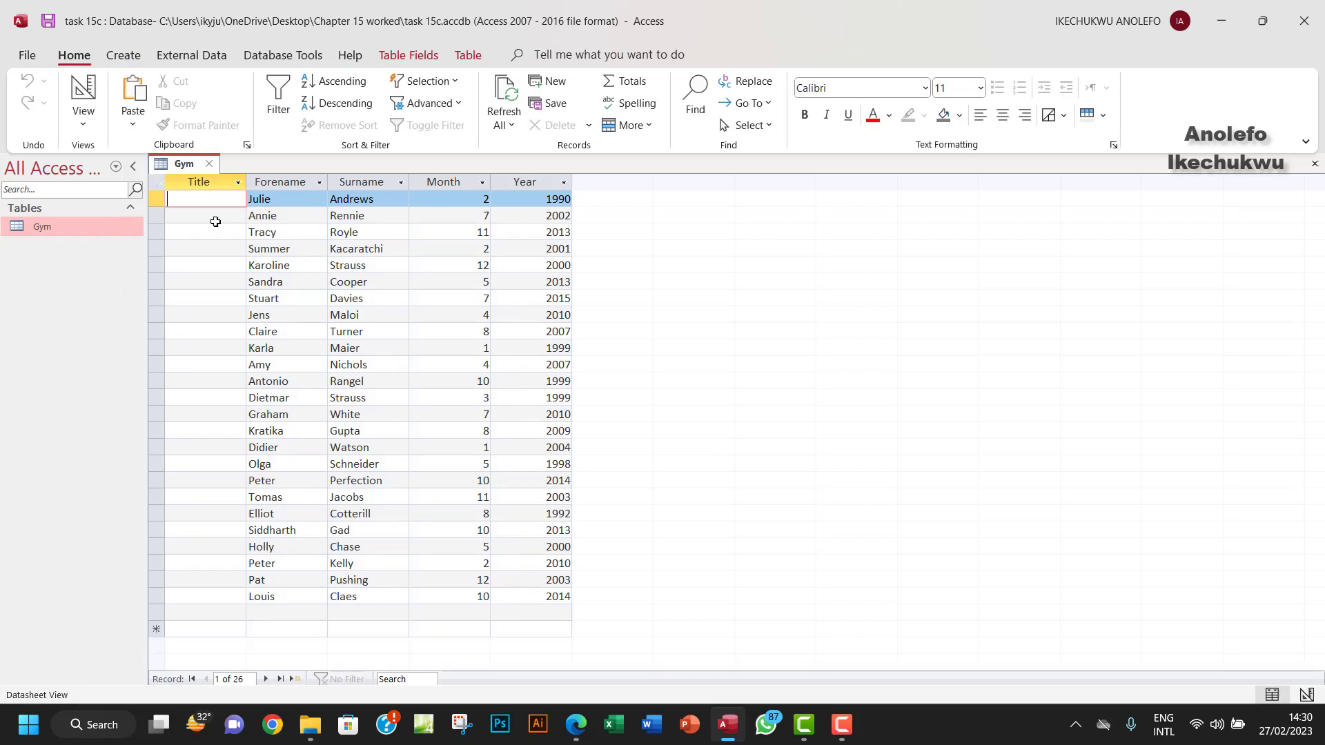
# Enter wer in the first record's Title to trigger the invalid-entry message
pyautogui.click(199, 216)
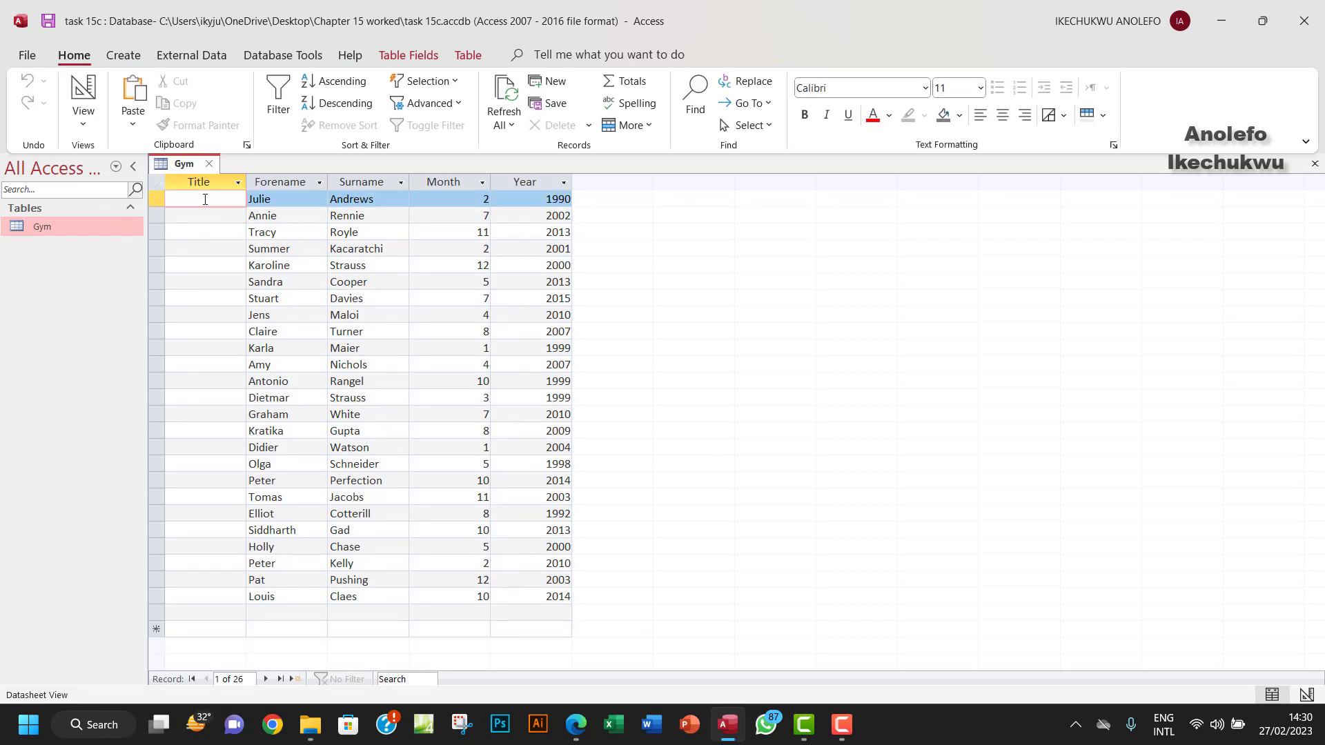
pyautogui.write('wer')
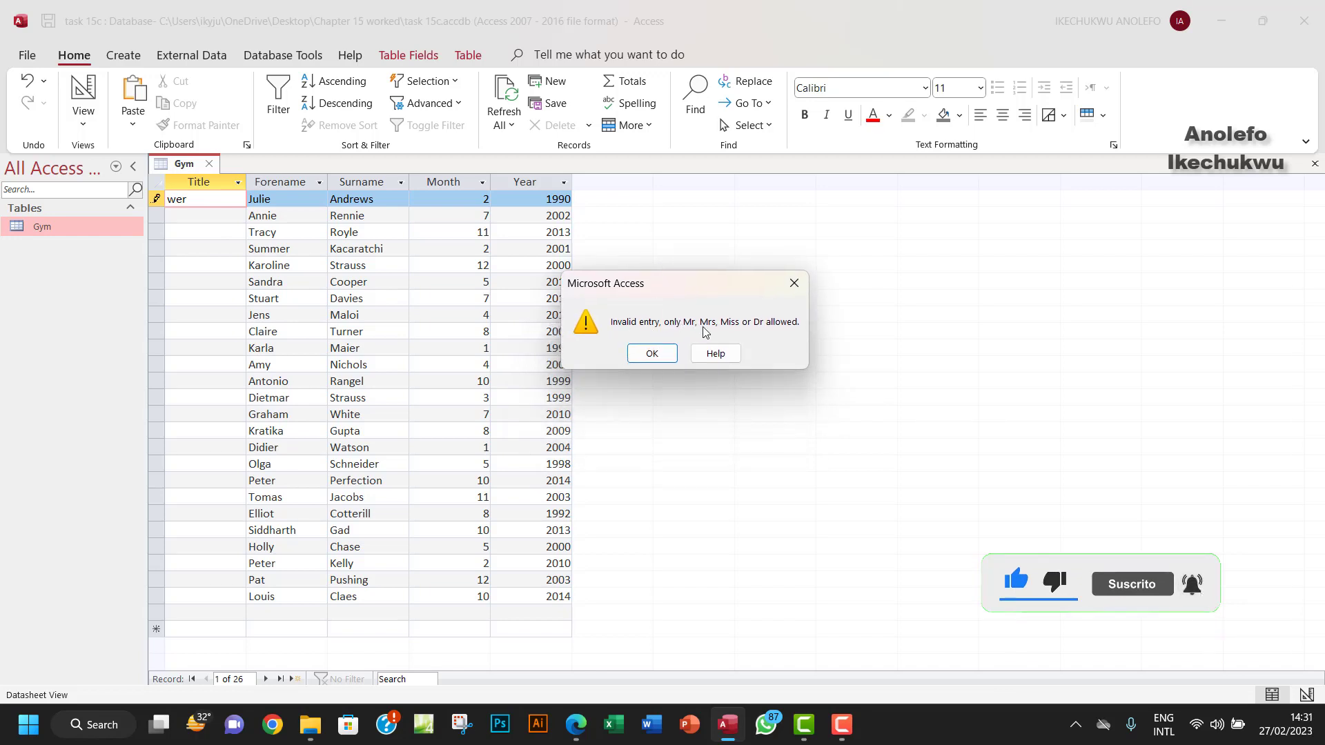
pyautogui.moveTo(748, 333)
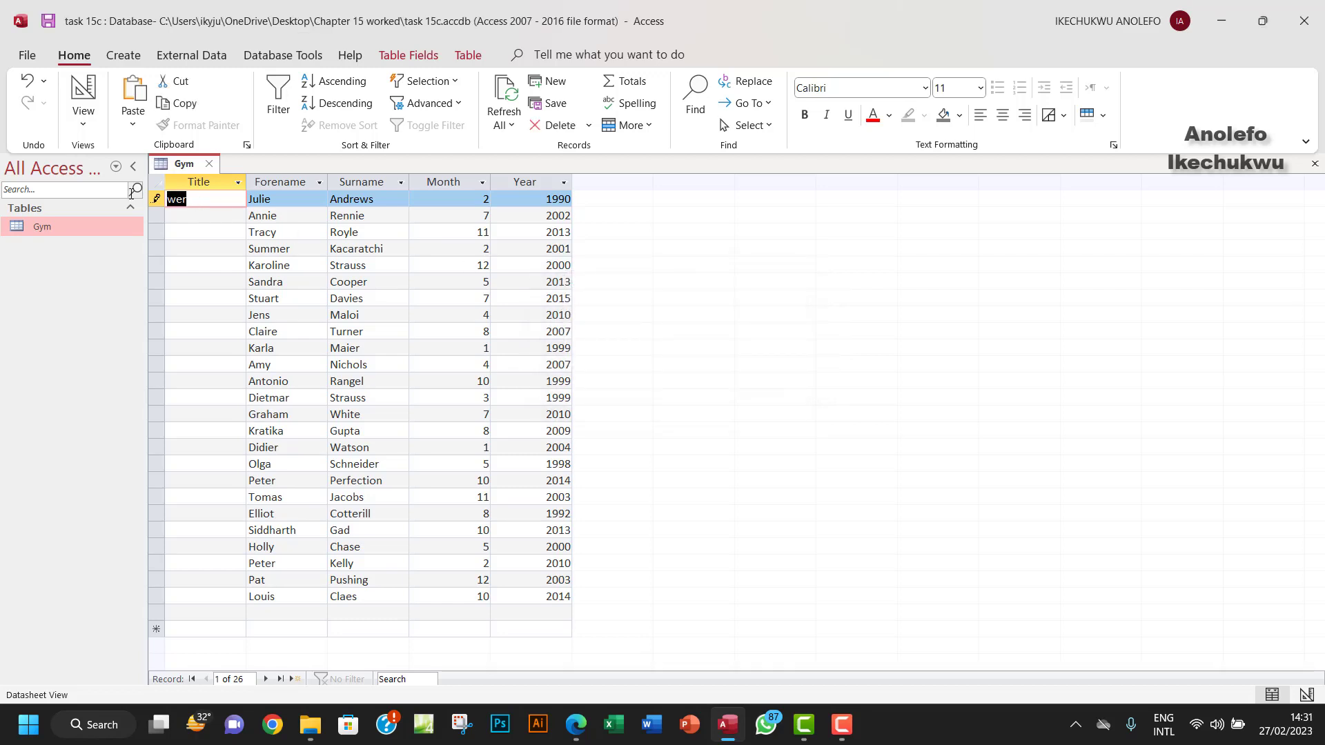
# Enter Titles Mr and Miss, then Msr in the third record, dismissing its rejection
pyautogui.write('Mr')
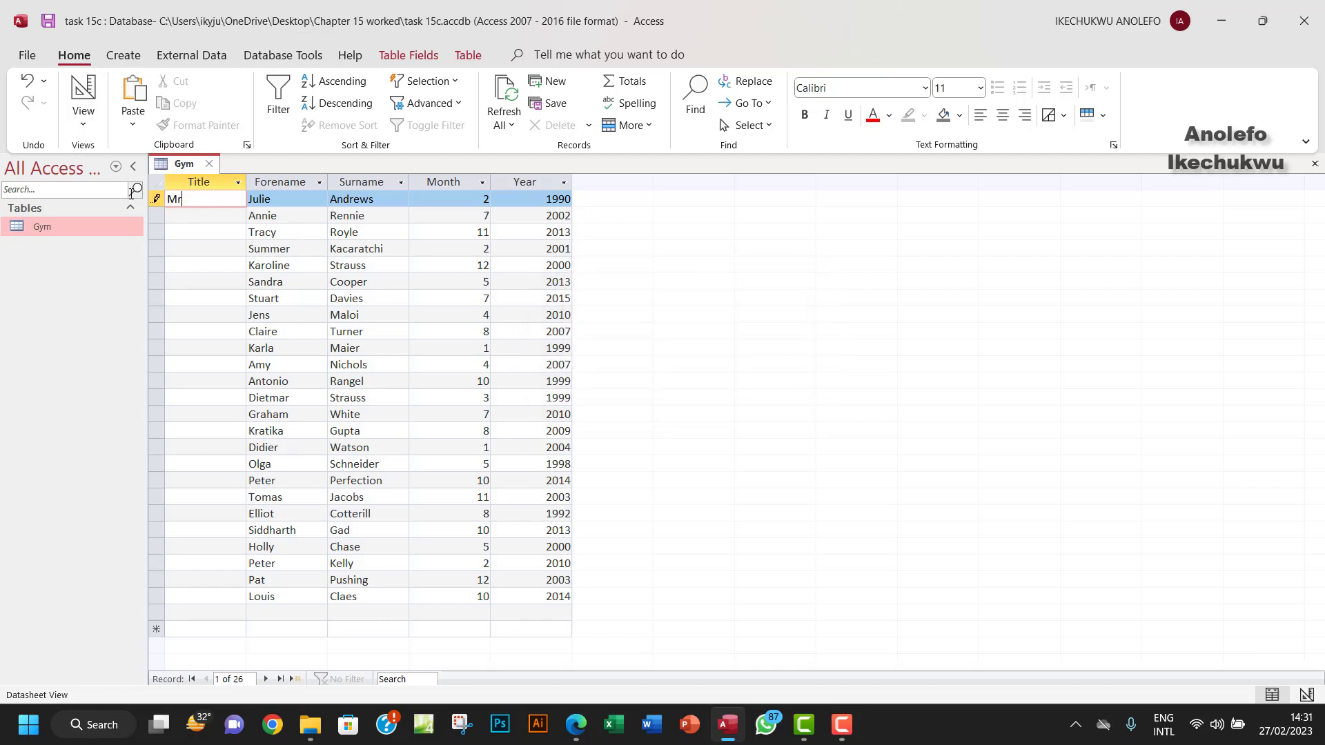
pyautogui.click(206, 215)
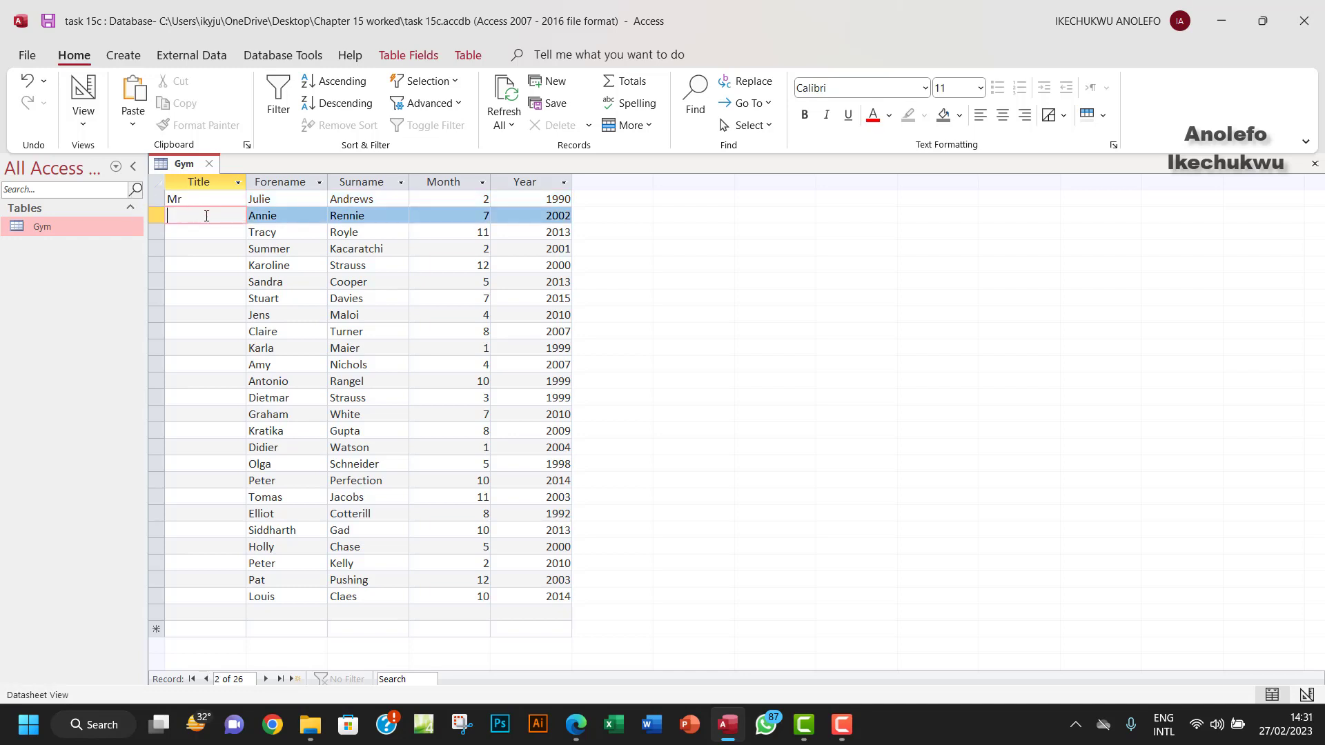
pyautogui.write('M')
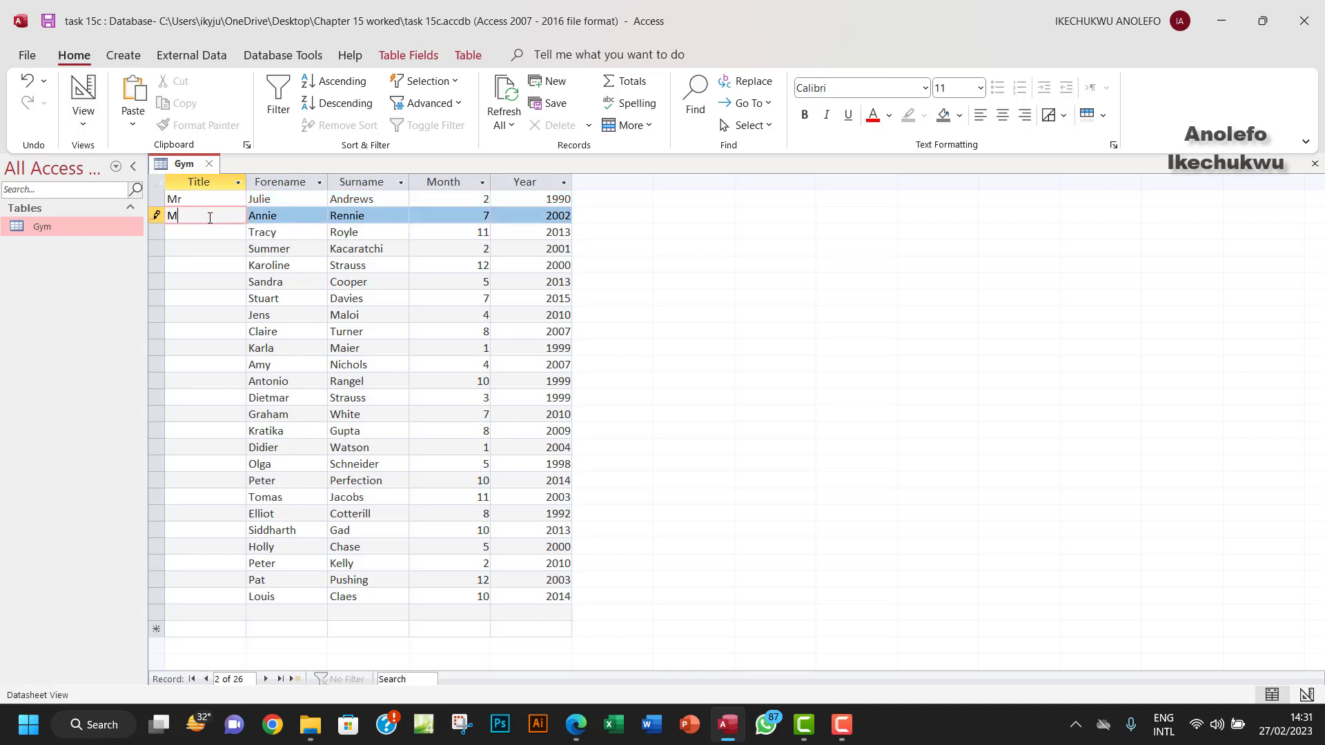
pyautogui.write('iss')
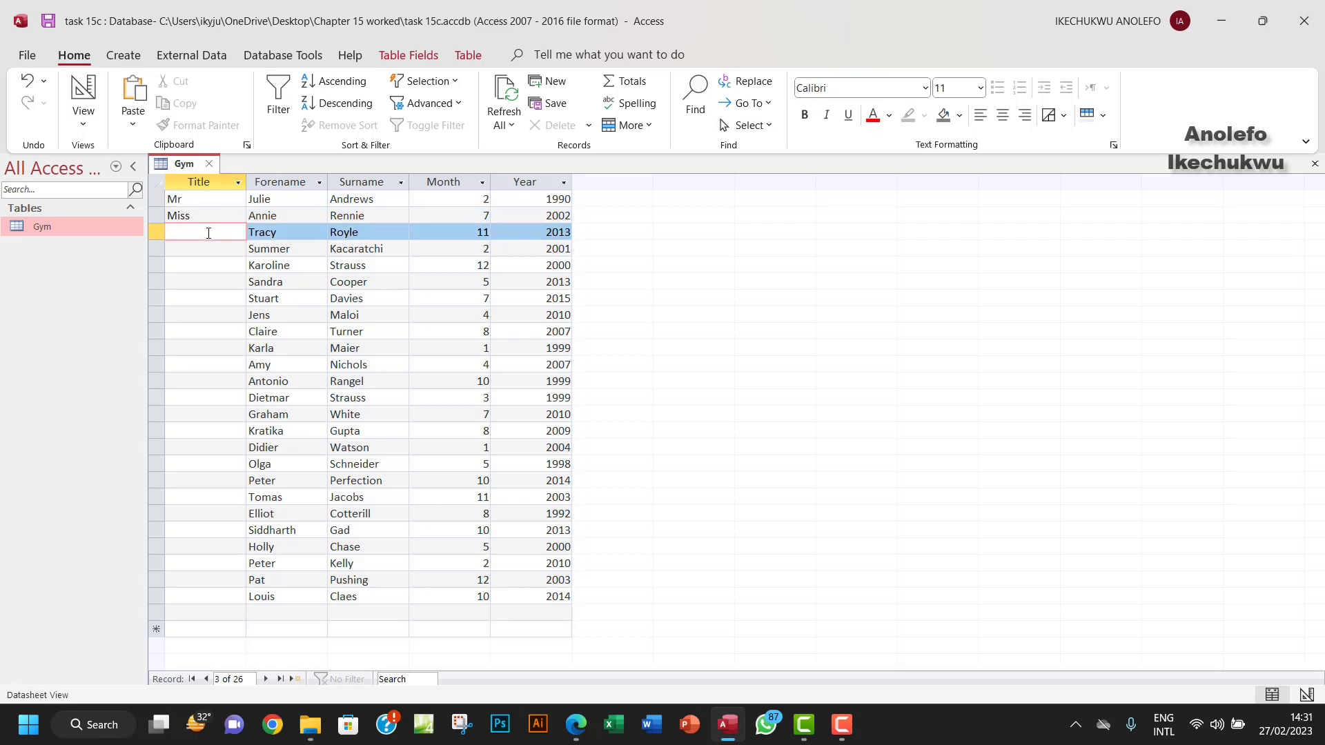
pyautogui.write('M')
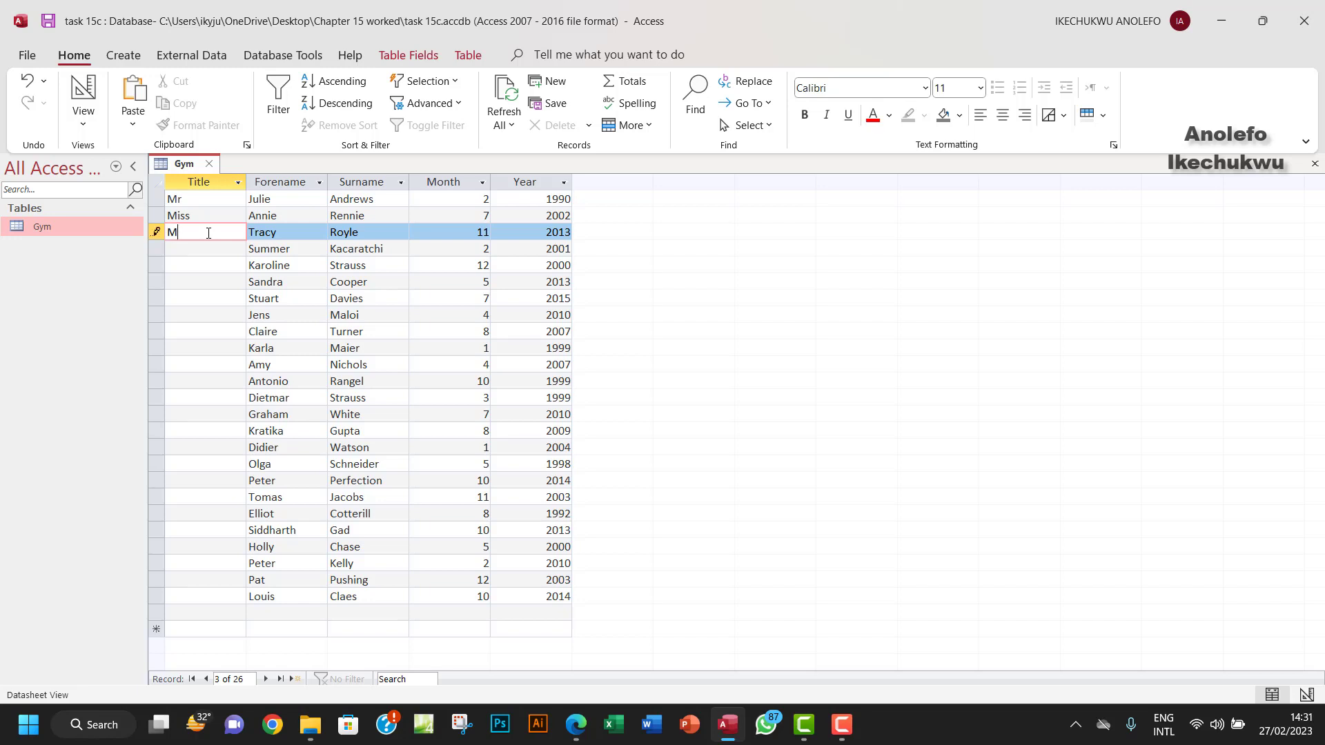
pyautogui.write('sr')
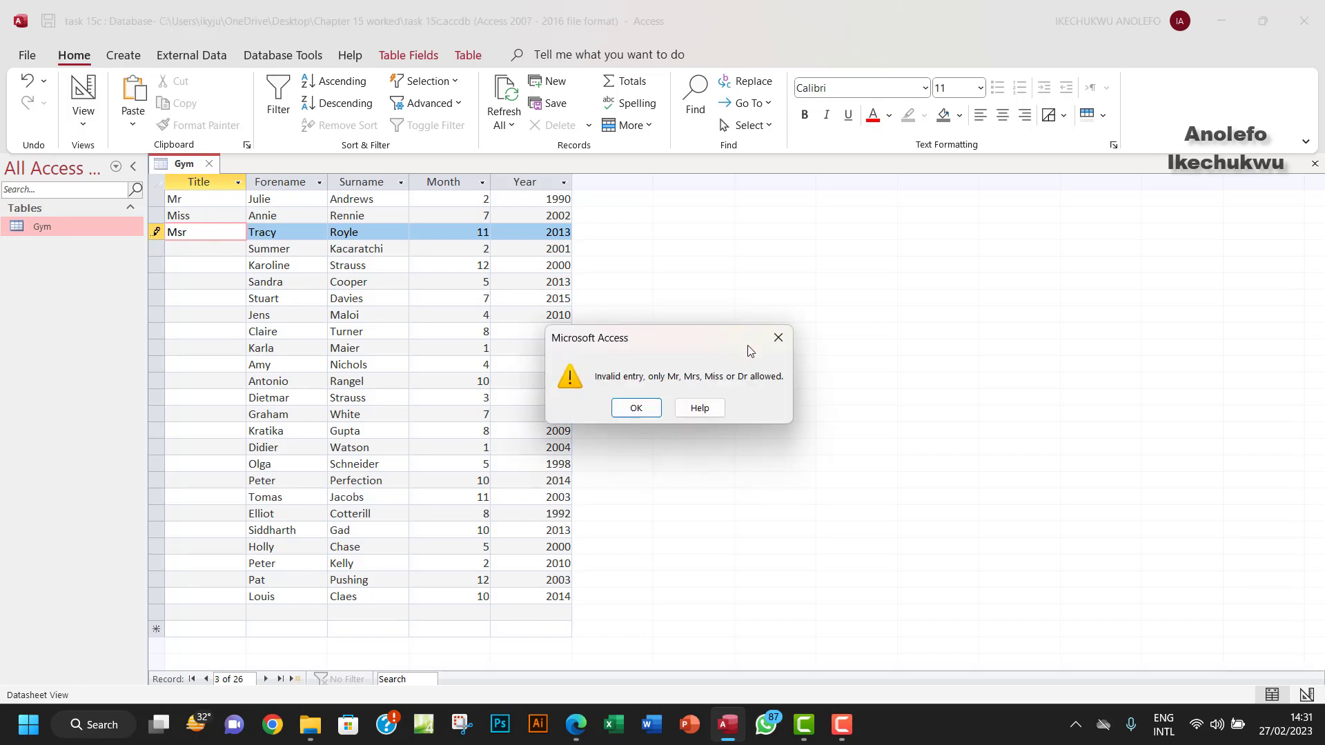
pyautogui.click(635, 407)
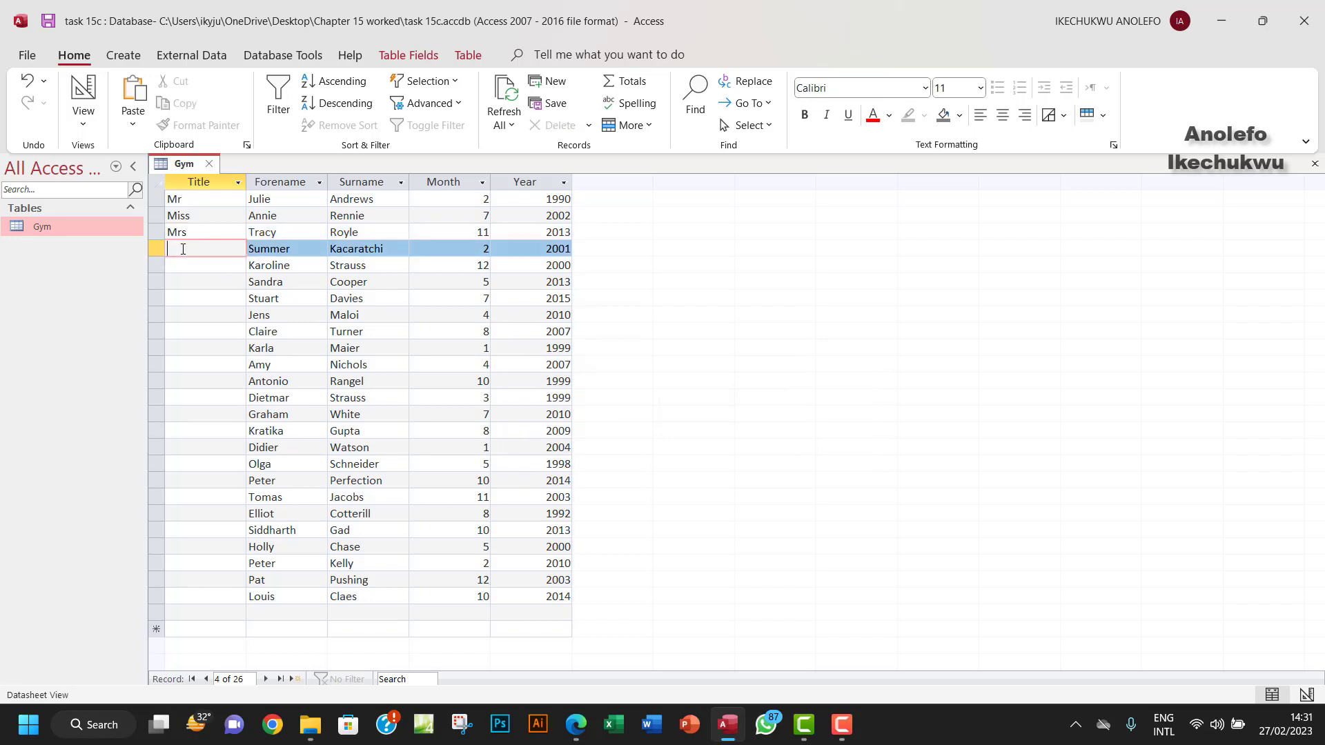
# Enter the invalid value 345 in the fourth record's Title cell and keep it in edit mode
pyautogui.write('345')
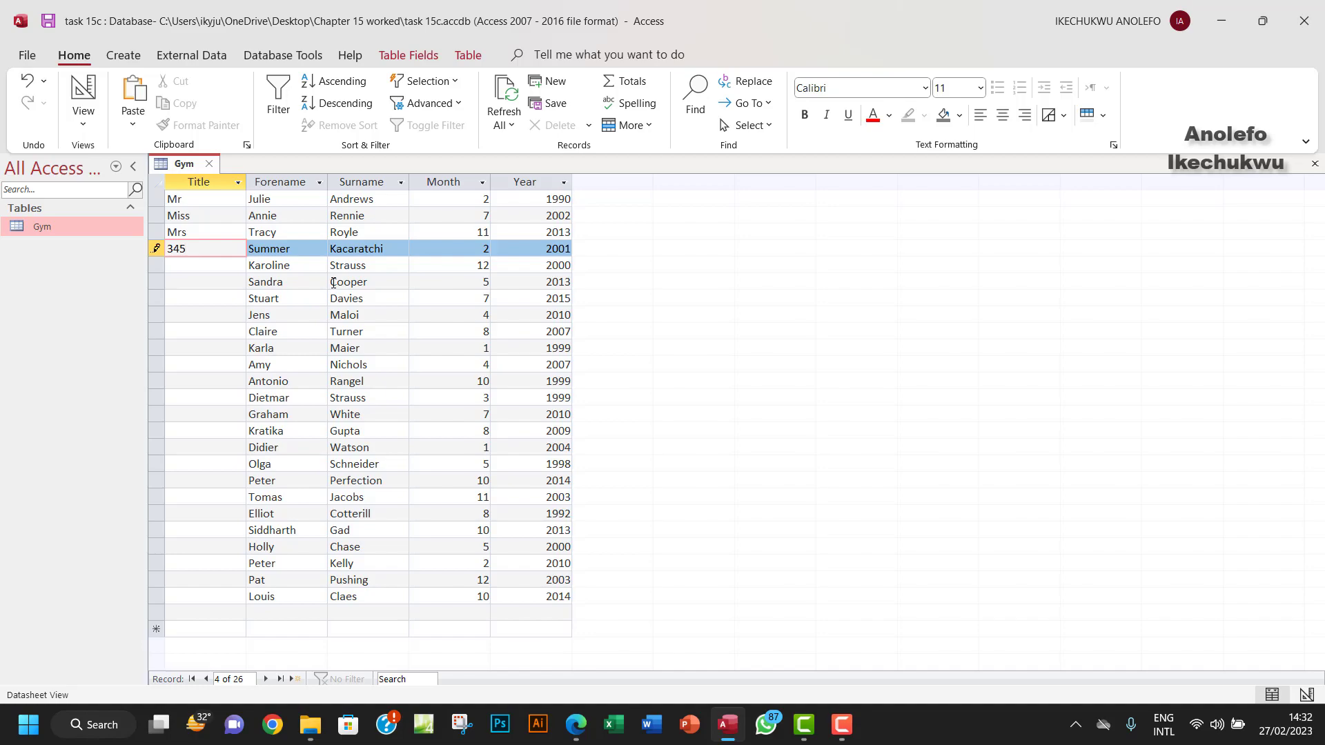
pyautogui.click(186, 249)
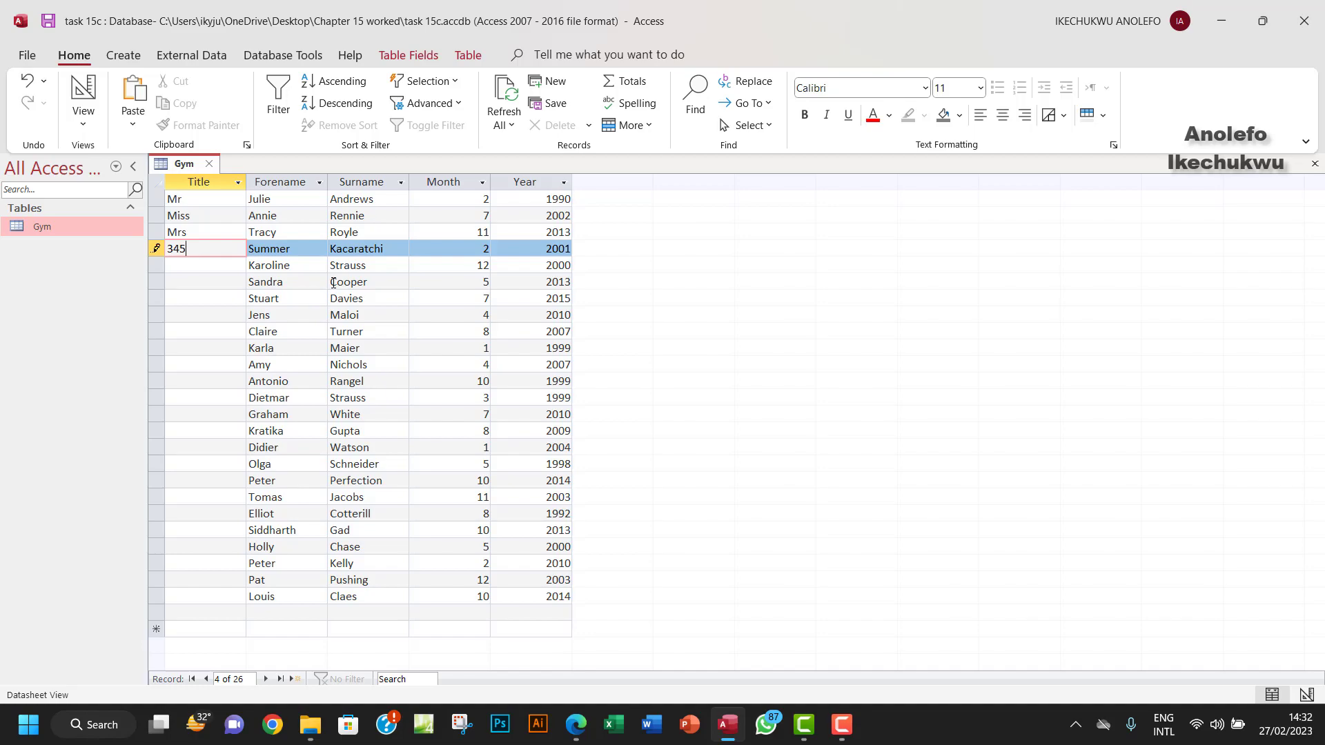